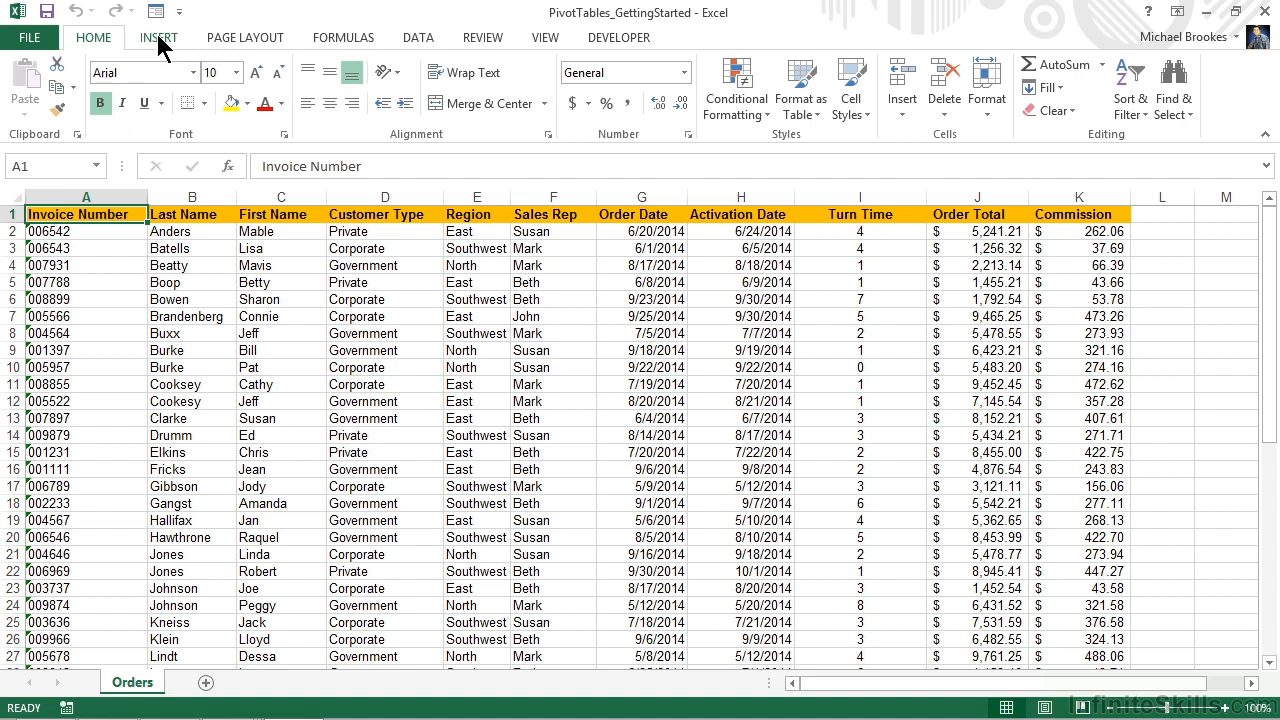
# Step: Format the order data A1:K51 as a light banded table with headers
pyautogui.click(159, 37)
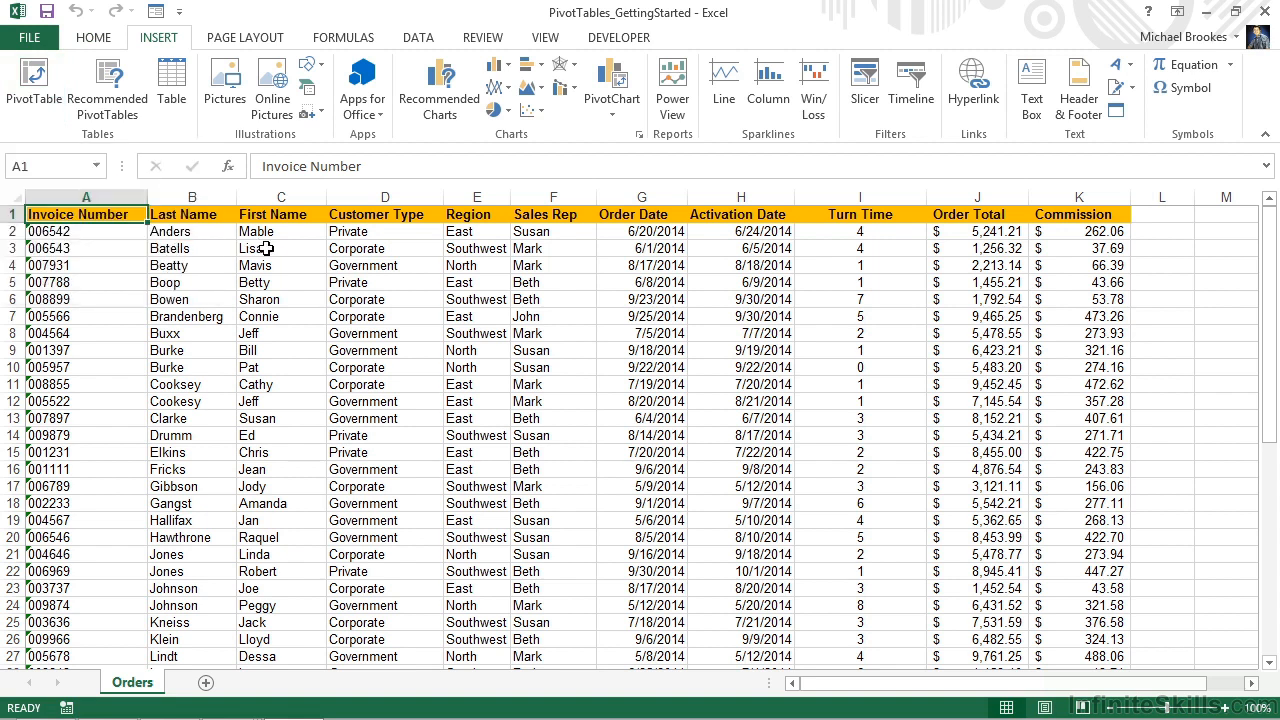
pyautogui.click(281, 248)
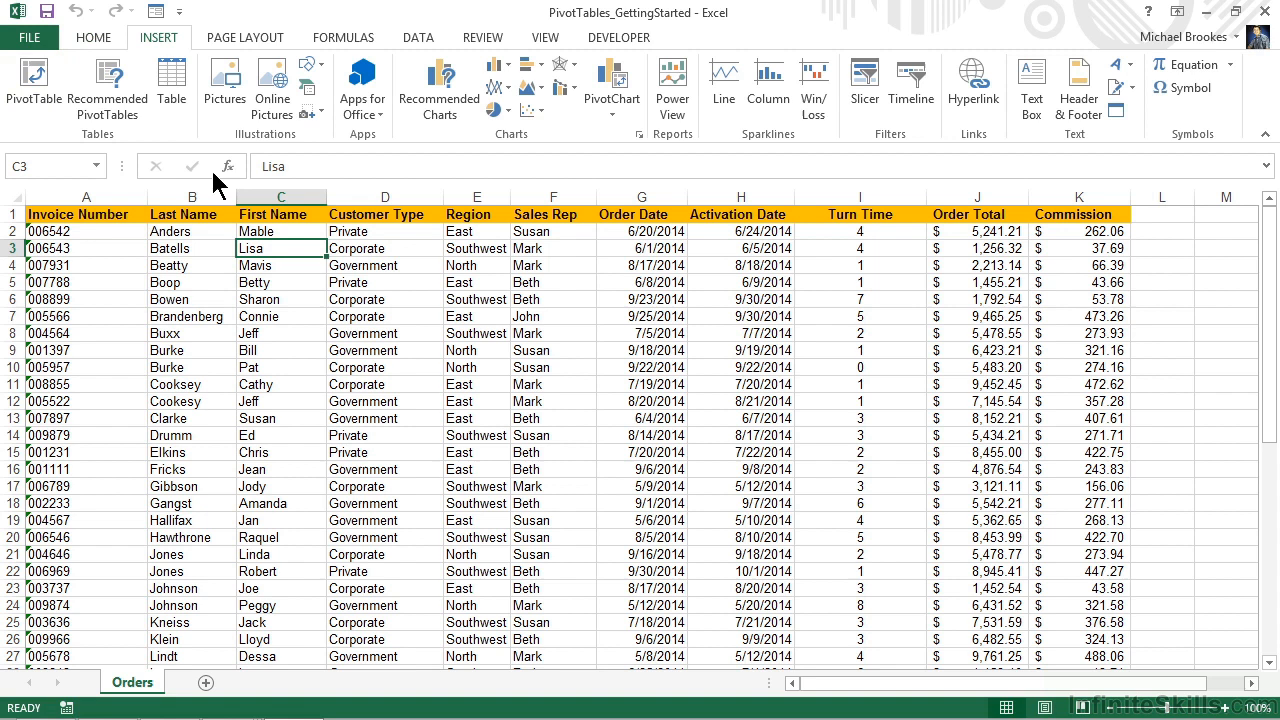
pyautogui.moveTo(94, 37)
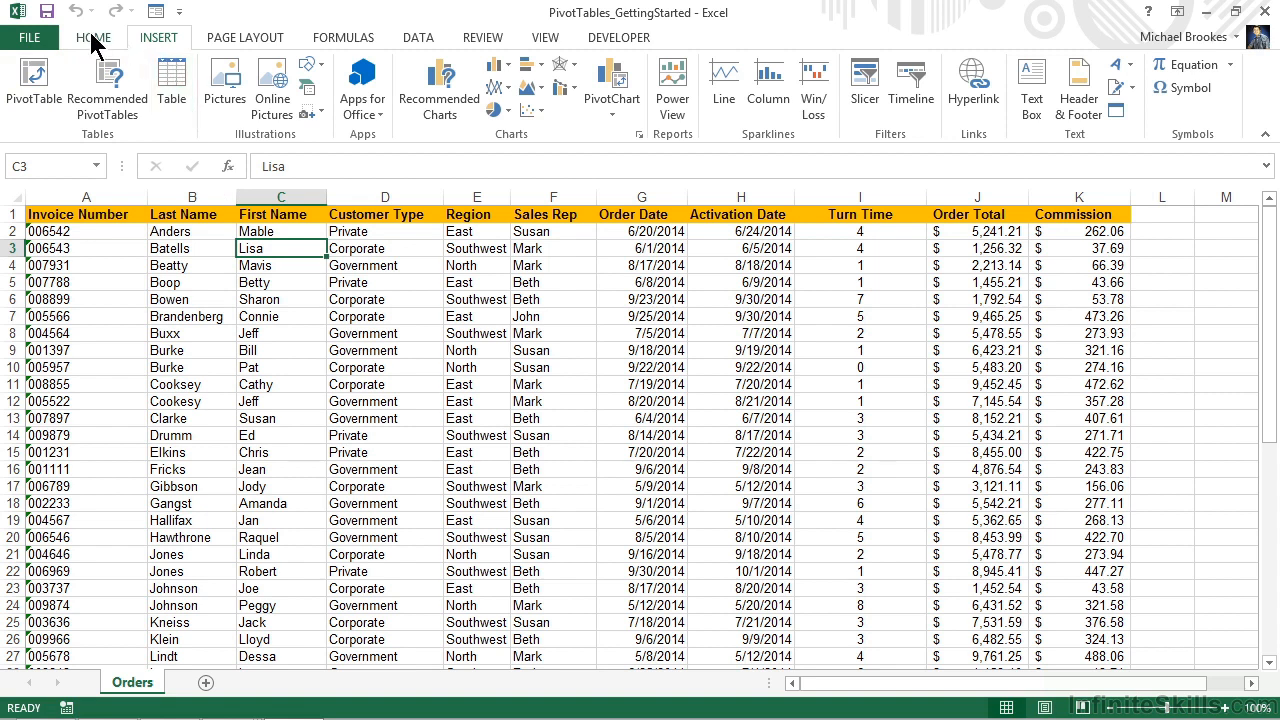
pyautogui.click(93, 37)
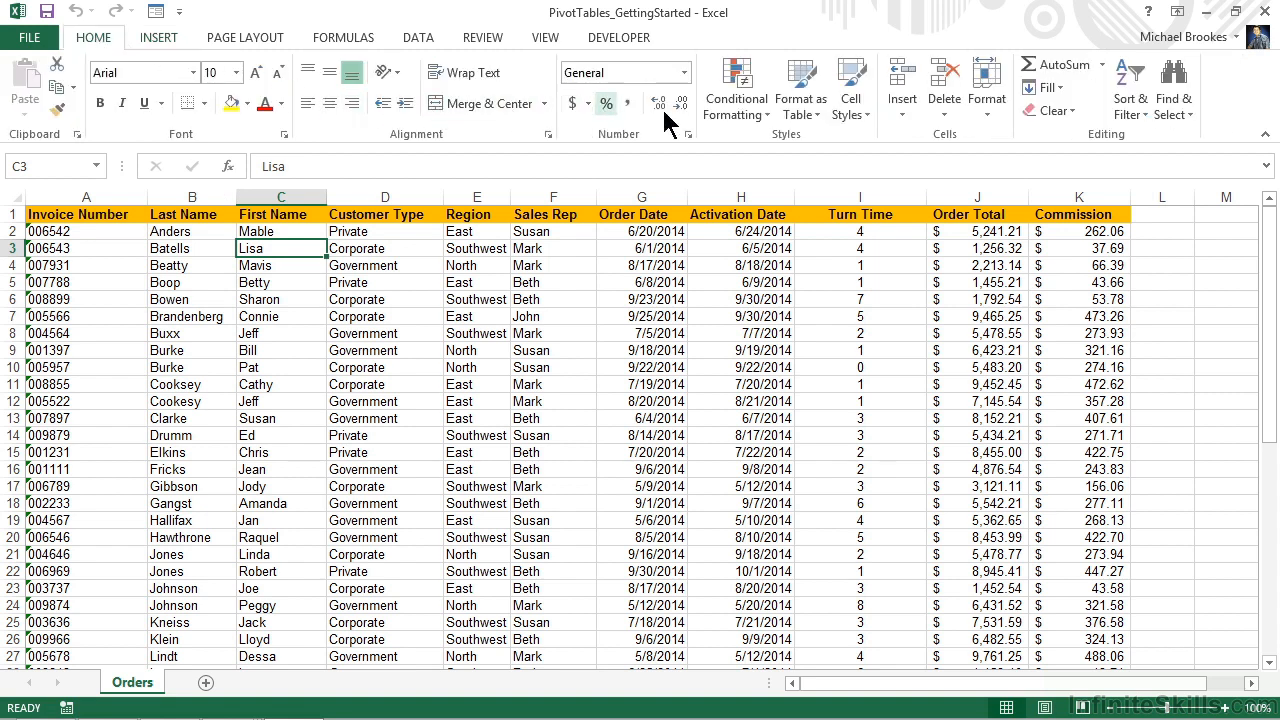
pyautogui.click(800, 88)
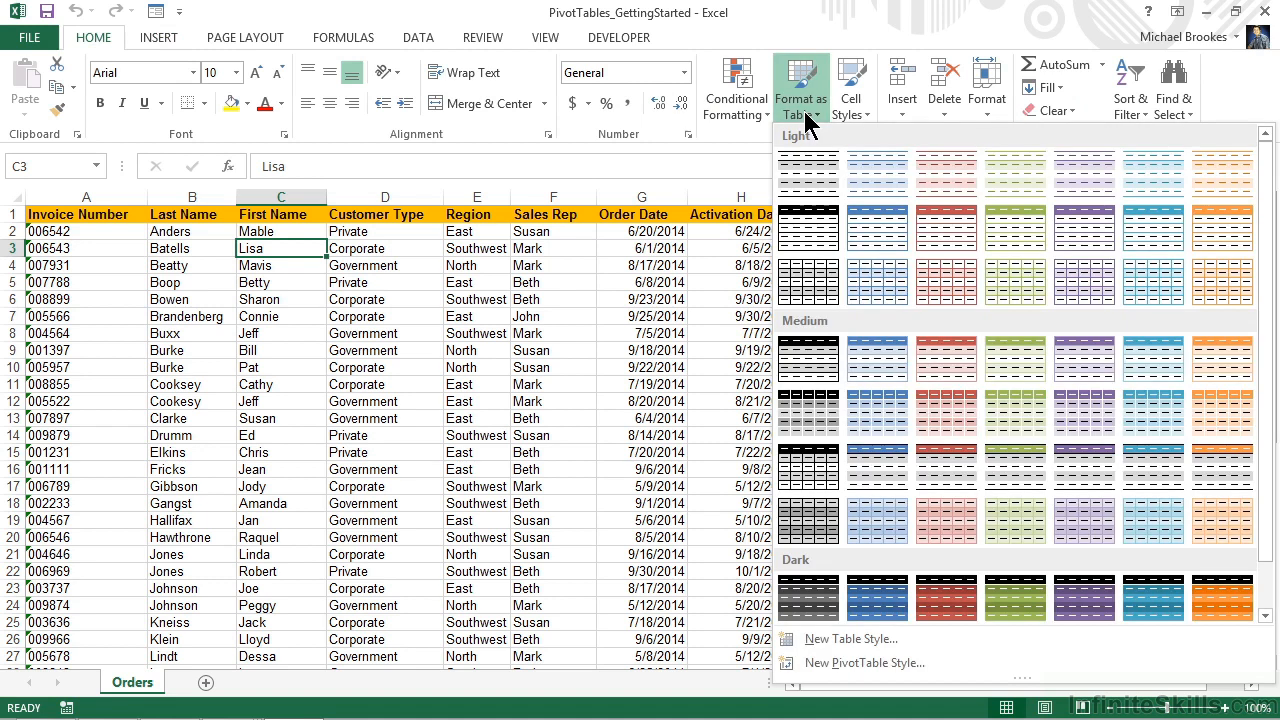
pyautogui.moveTo(876, 228)
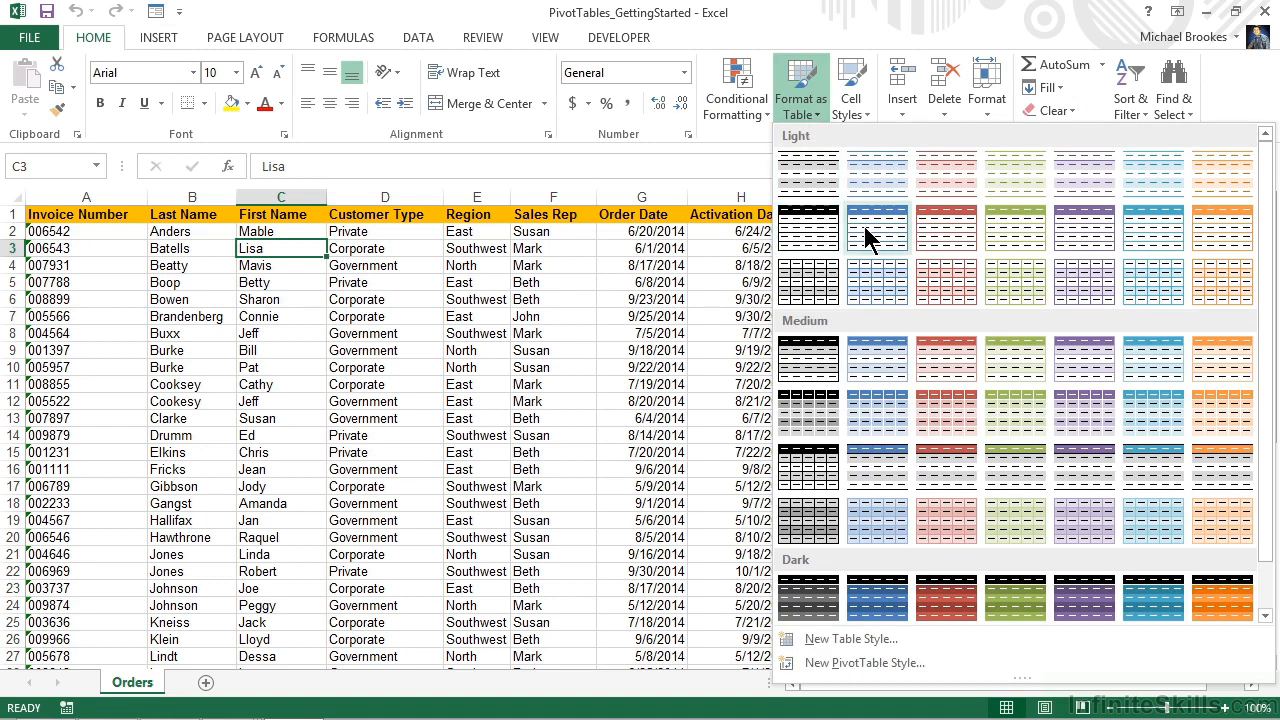
pyautogui.click(877, 228)
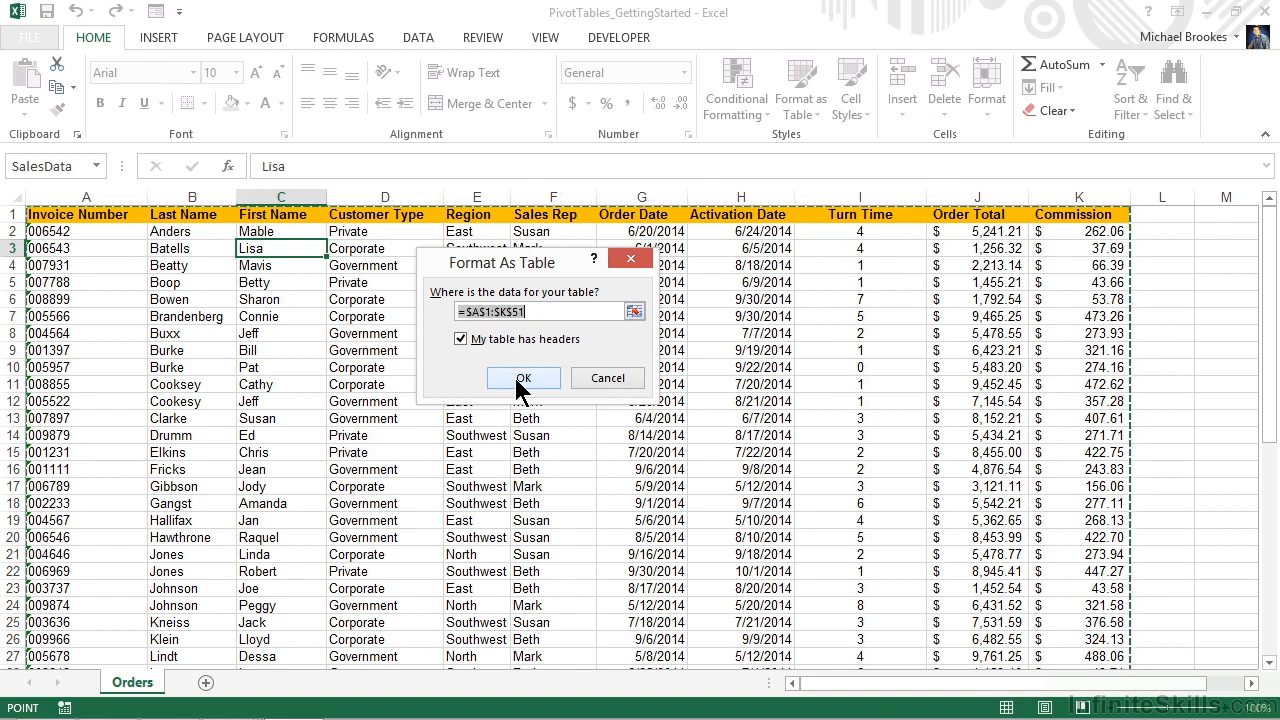
pyautogui.click(523, 378)
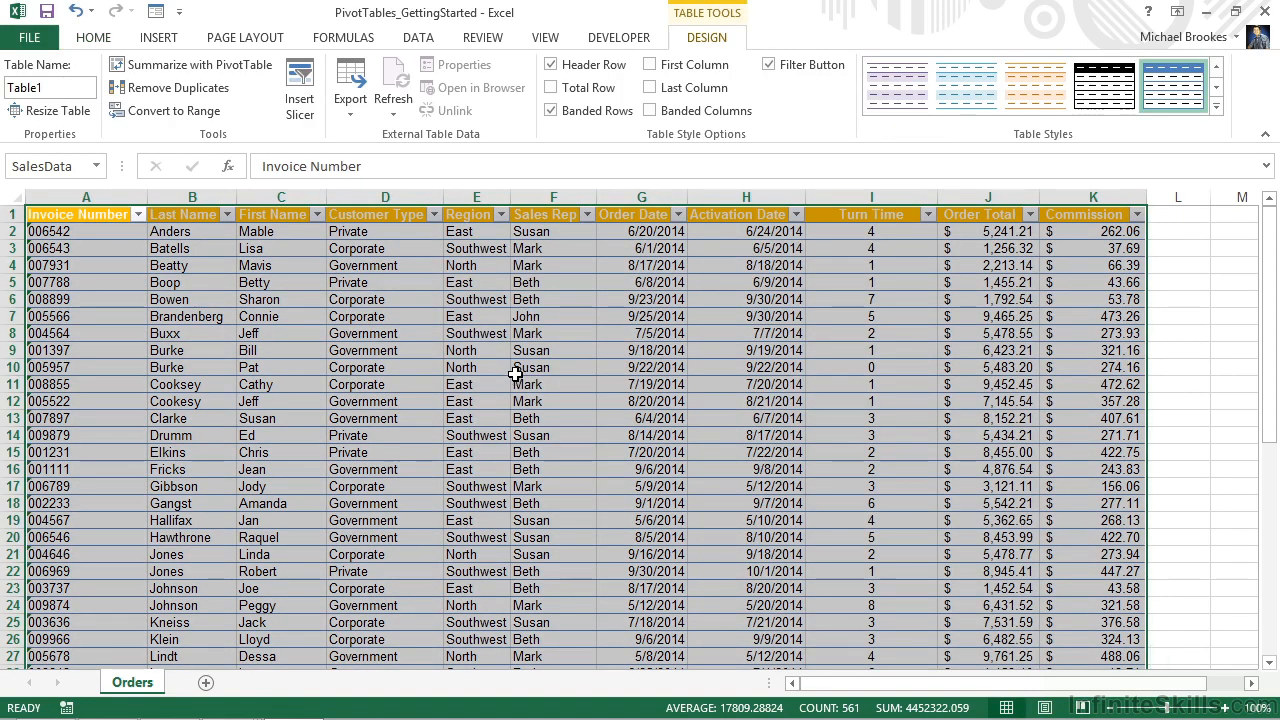
pyautogui.moveTo(505, 371)
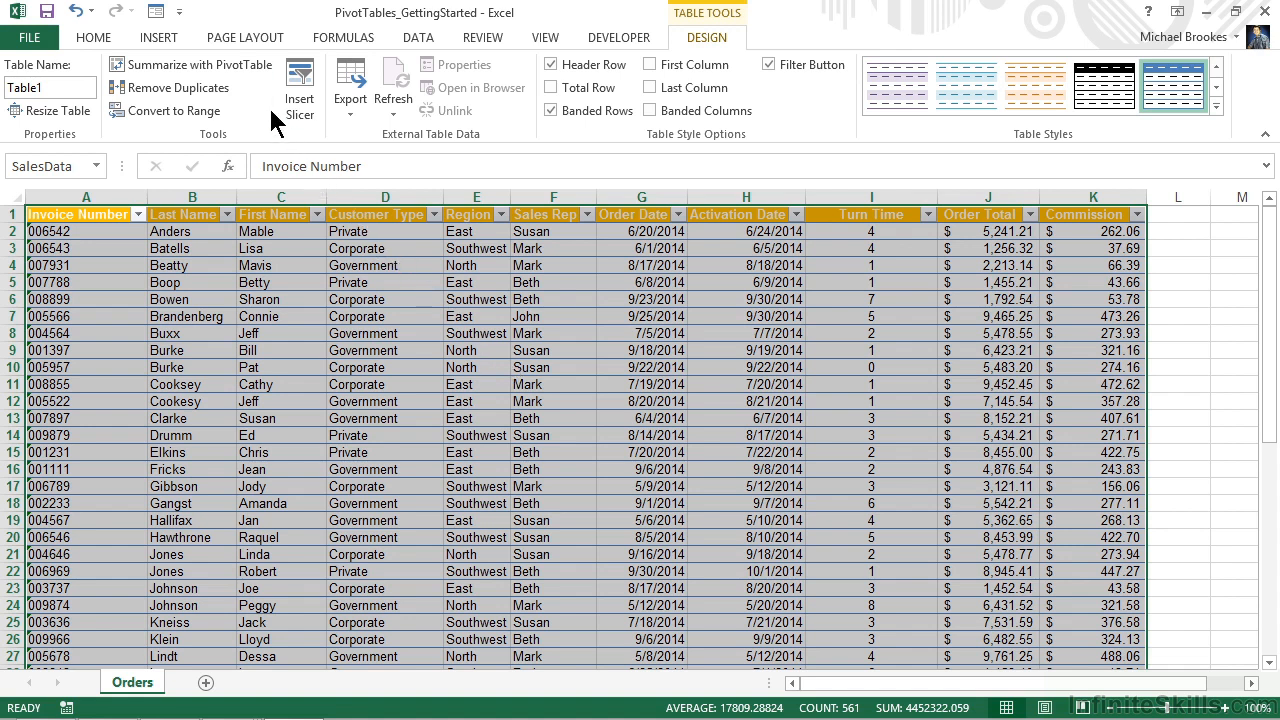
pyautogui.moveTo(176, 110)
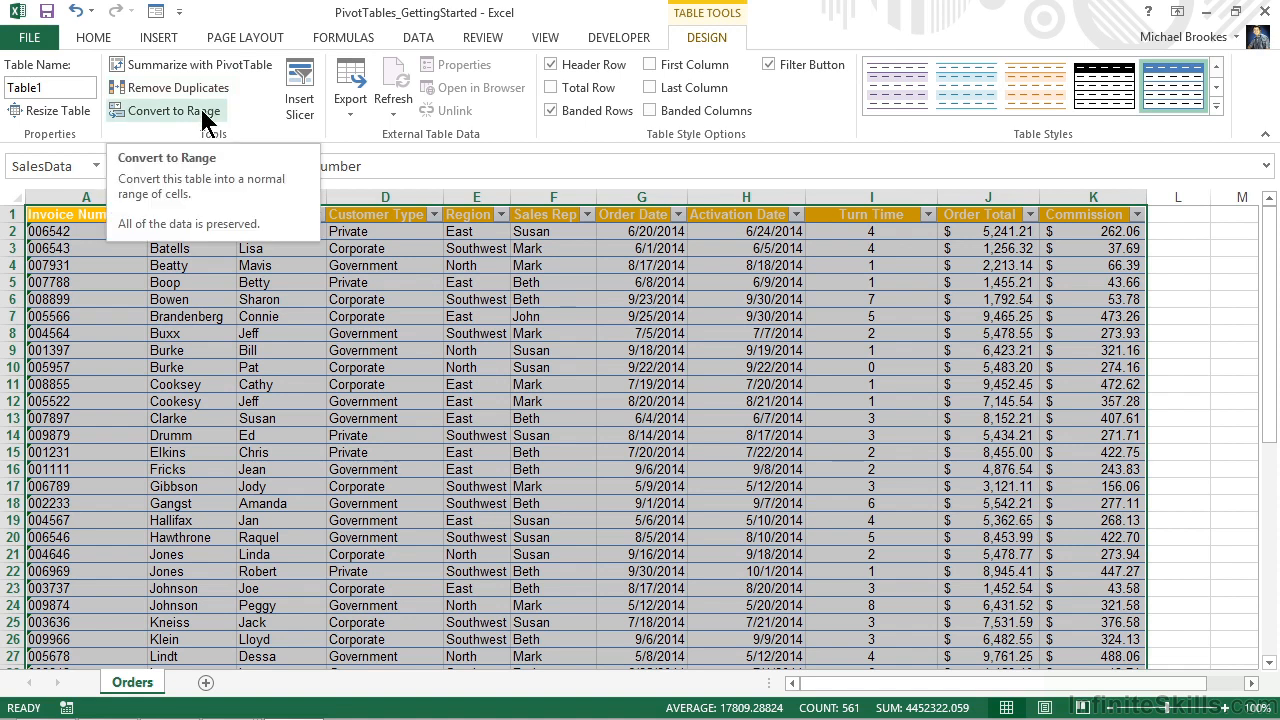
pyautogui.moveTo(190, 64)
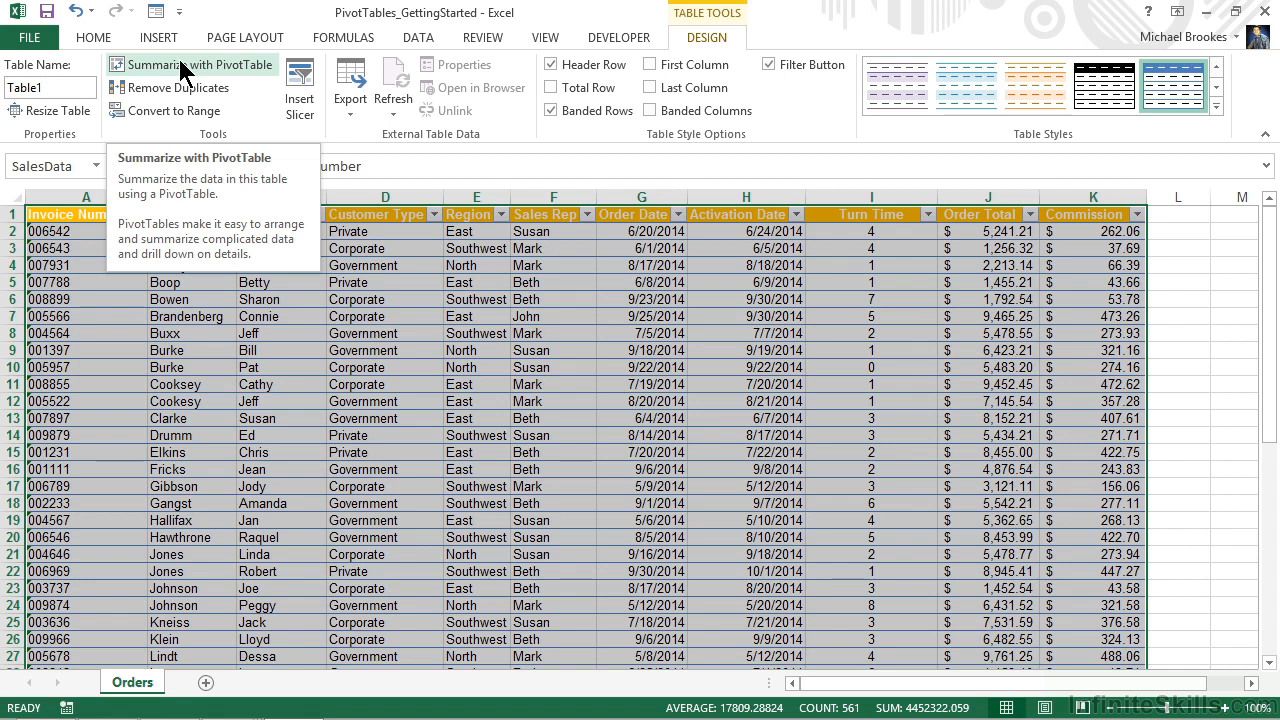
pyautogui.click(85, 214)
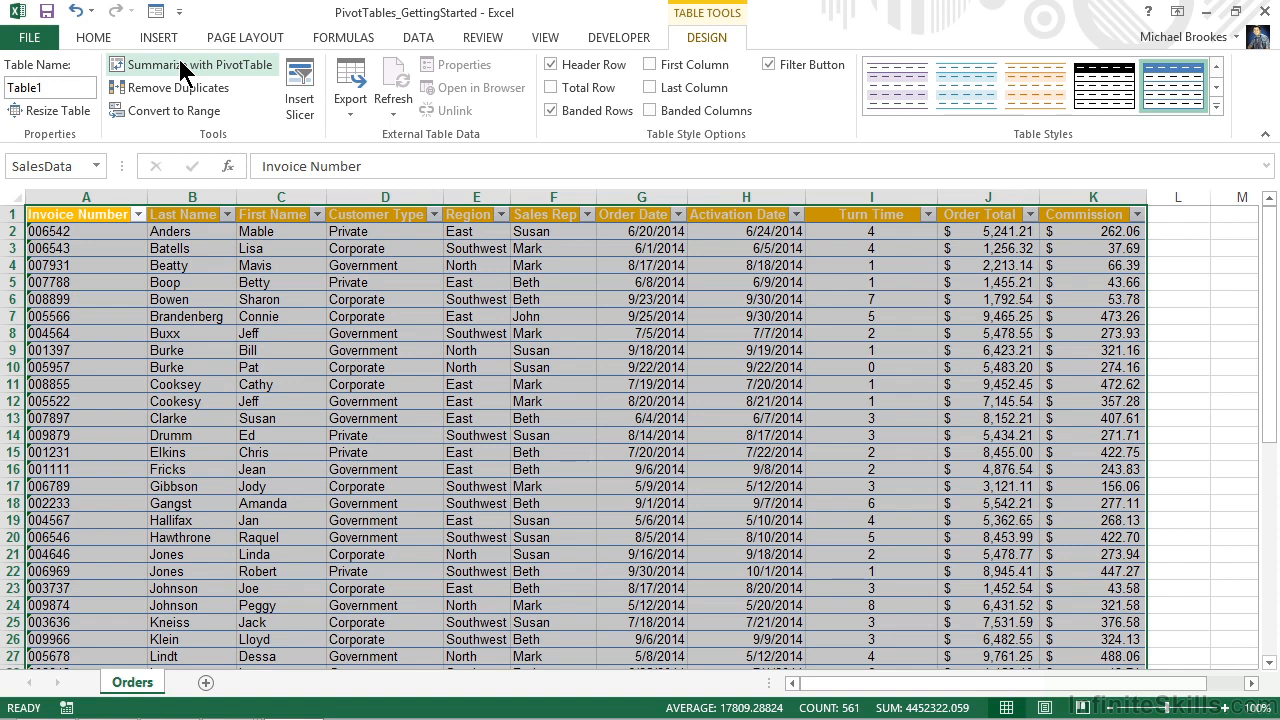
# Step: Build an empty PivotTable from Table1 on new worksheet Sheet1
pyautogui.click(199, 64)
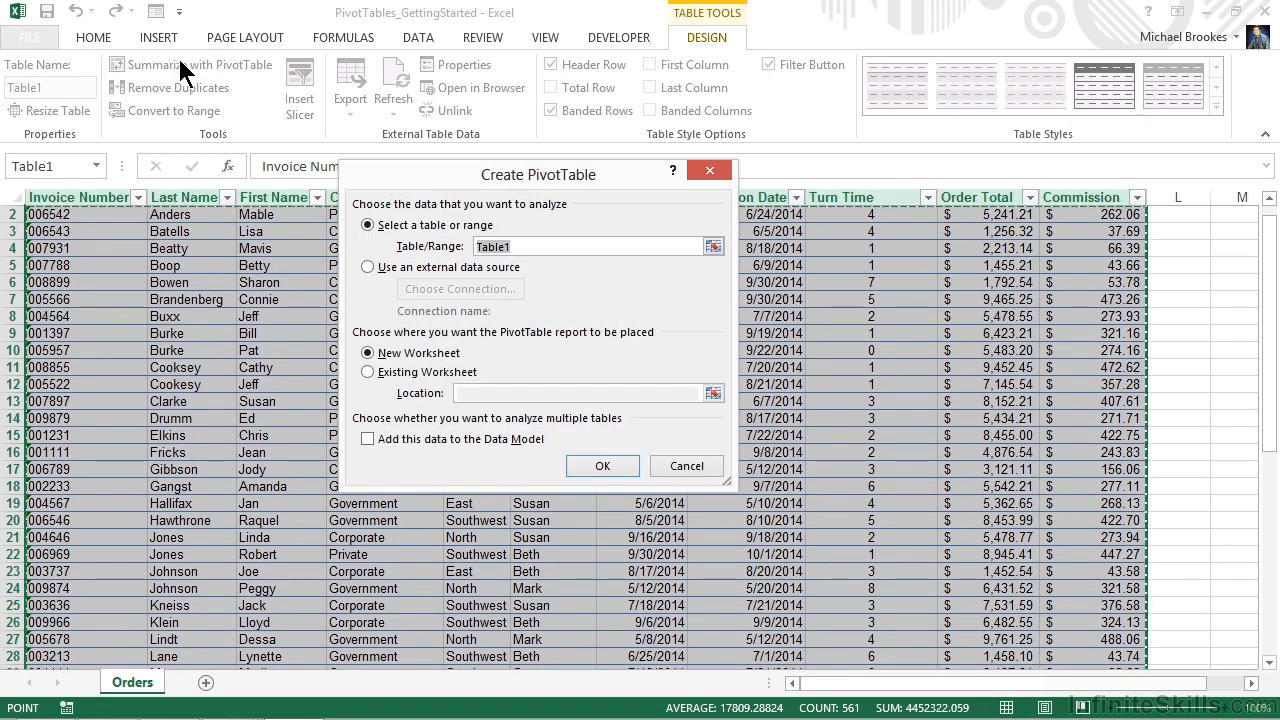
pyautogui.moveTo(388, 182)
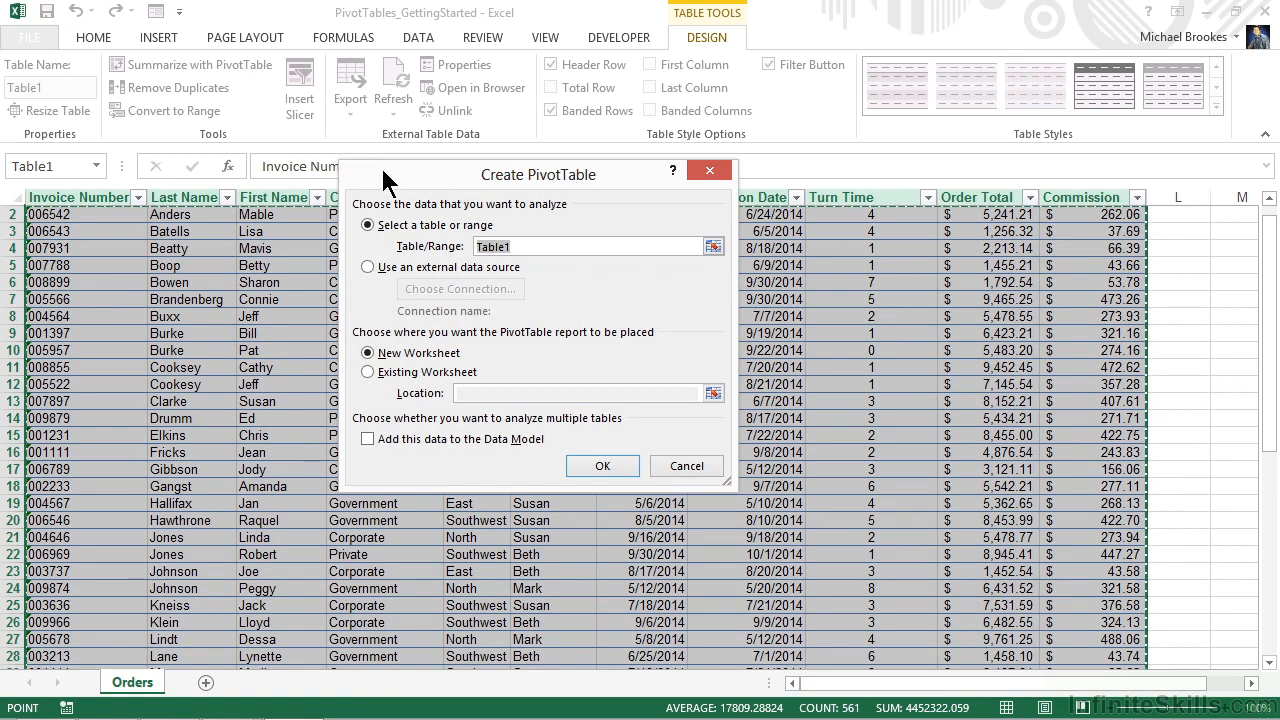
pyautogui.moveTo(420, 195)
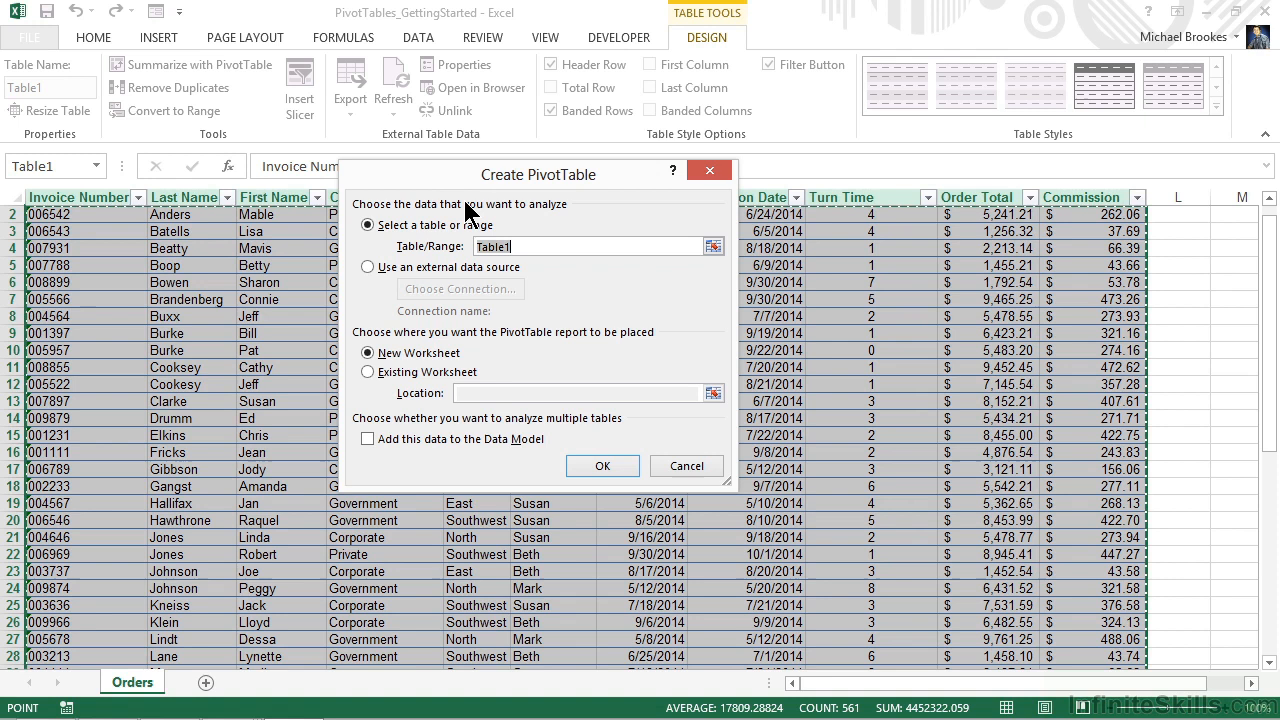
pyautogui.moveTo(480, 222)
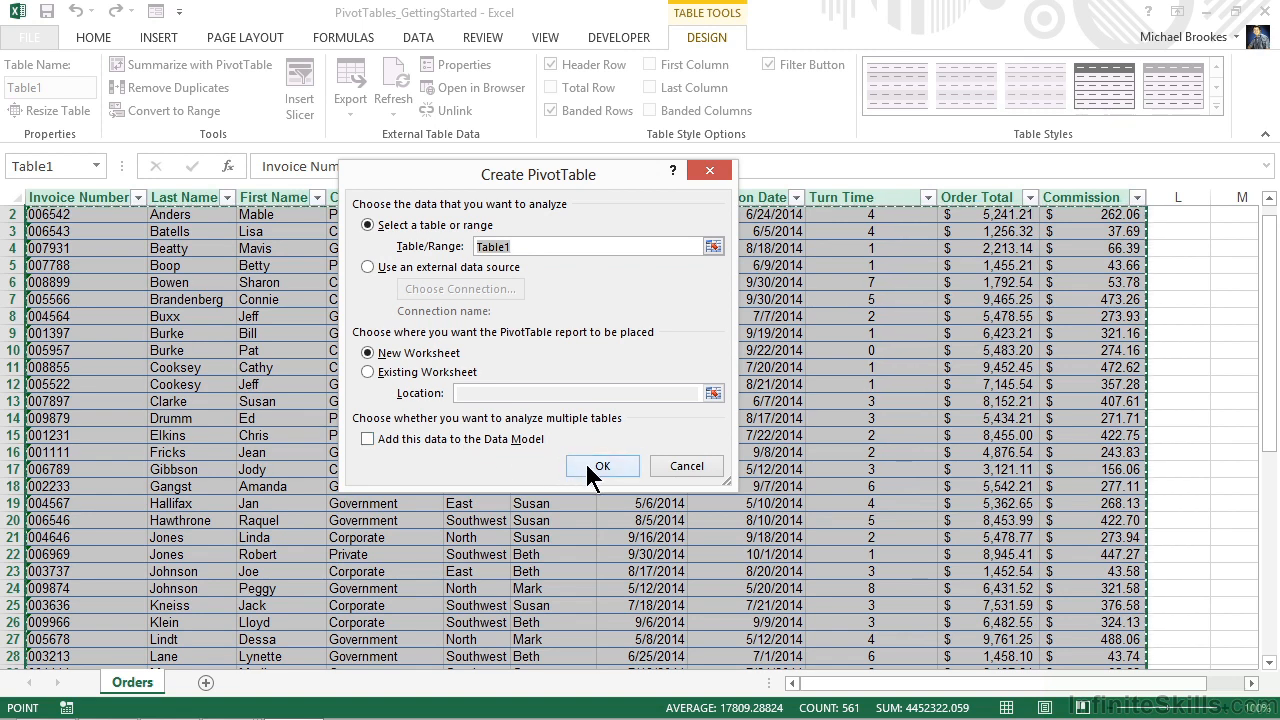
pyautogui.click(601, 466)
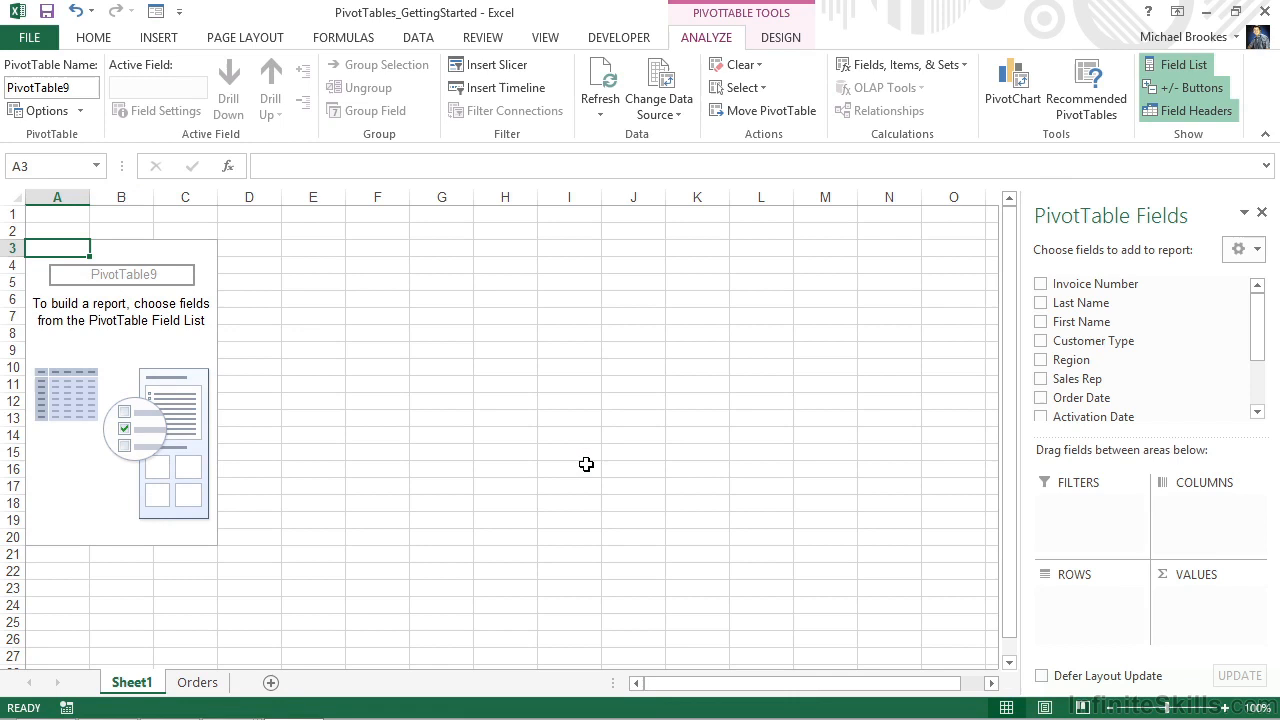
pyautogui.moveTo(240, 237)
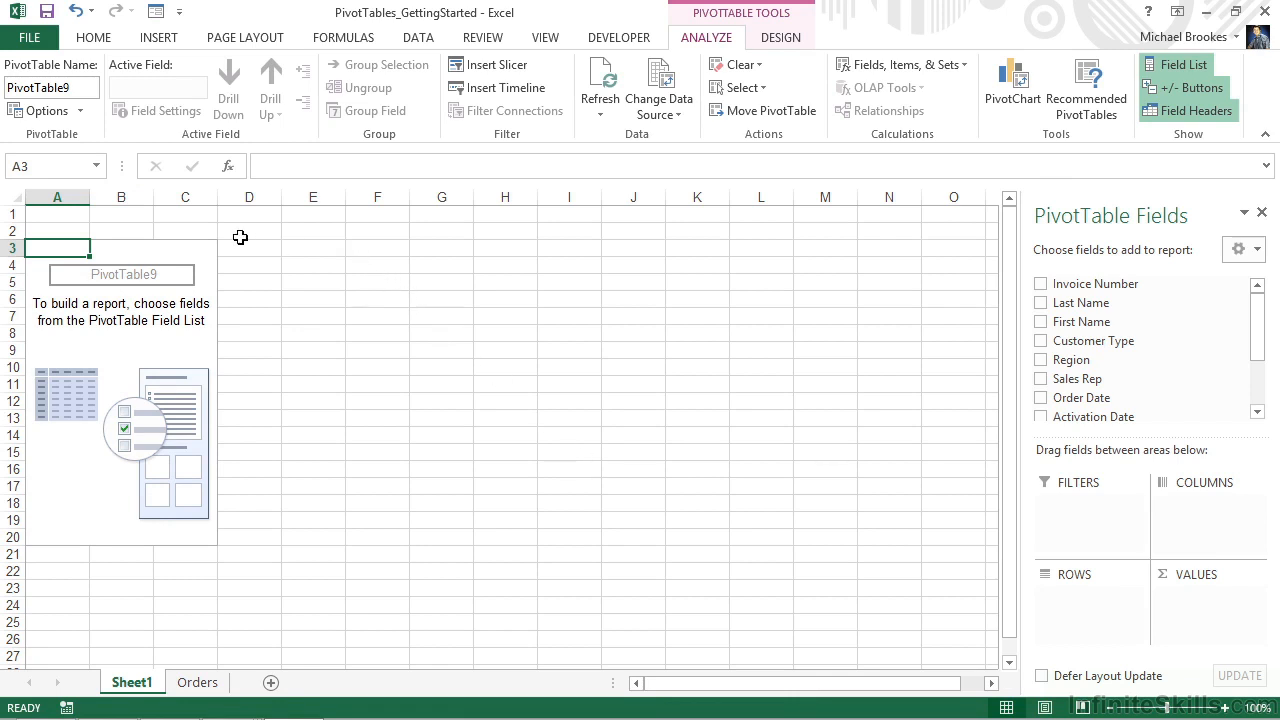
pyautogui.moveTo(174, 316)
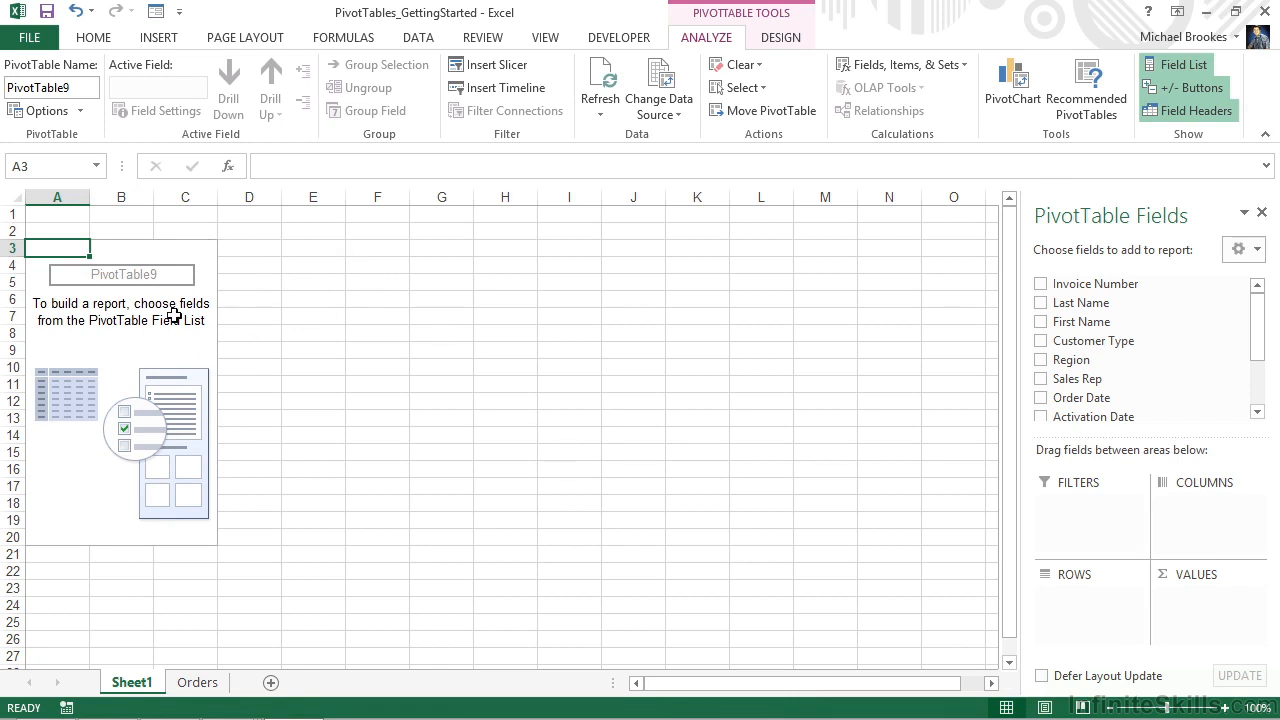
pyautogui.moveTo(538, 320)
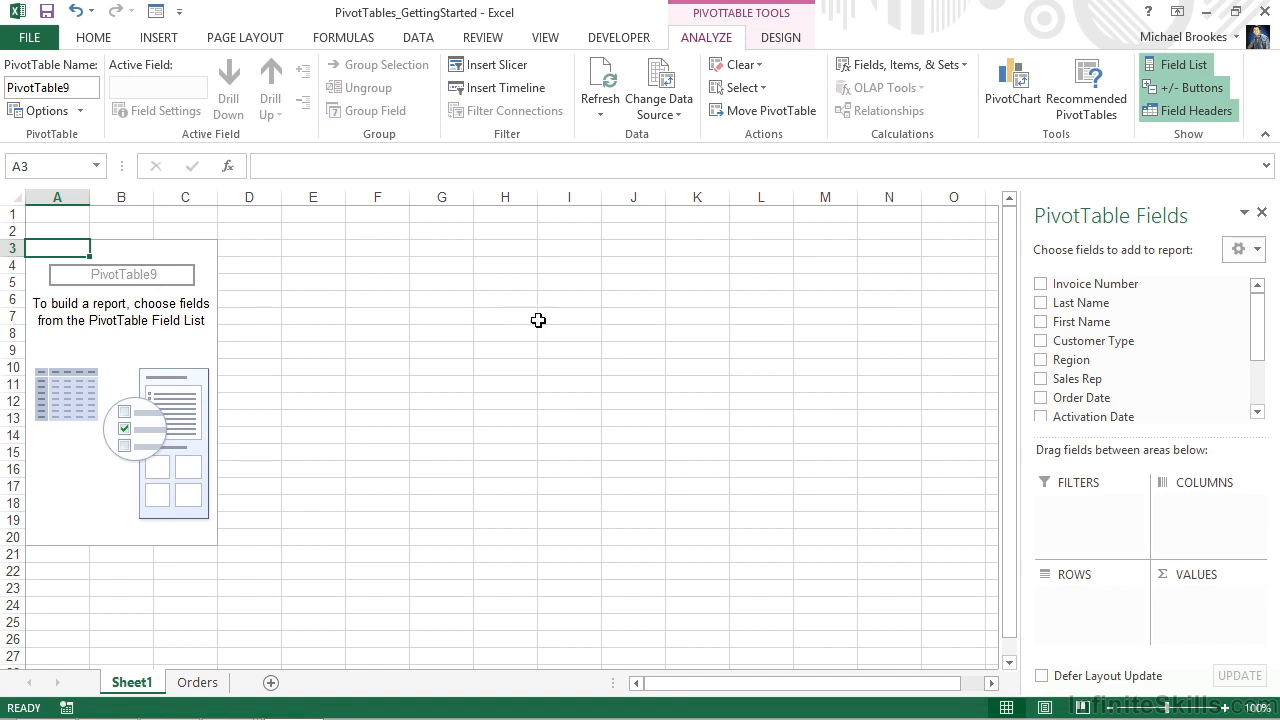
pyautogui.moveTo(906, 321)
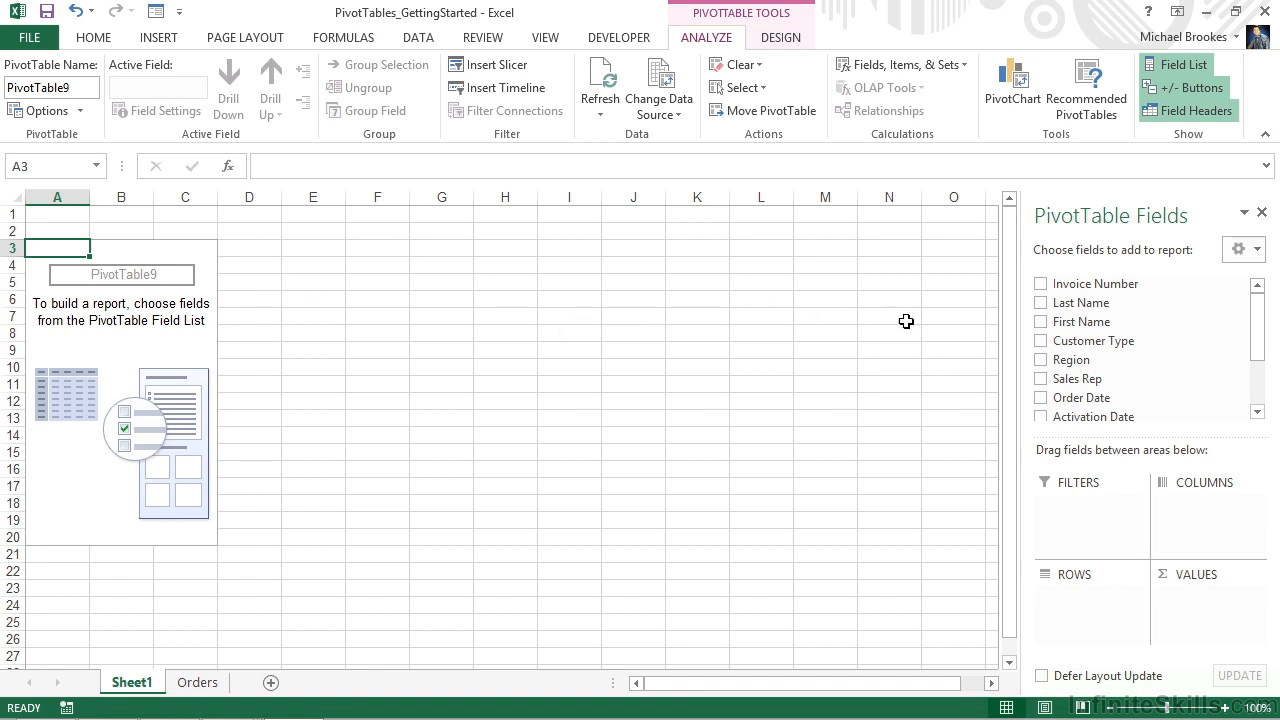
pyautogui.moveTo(974, 321)
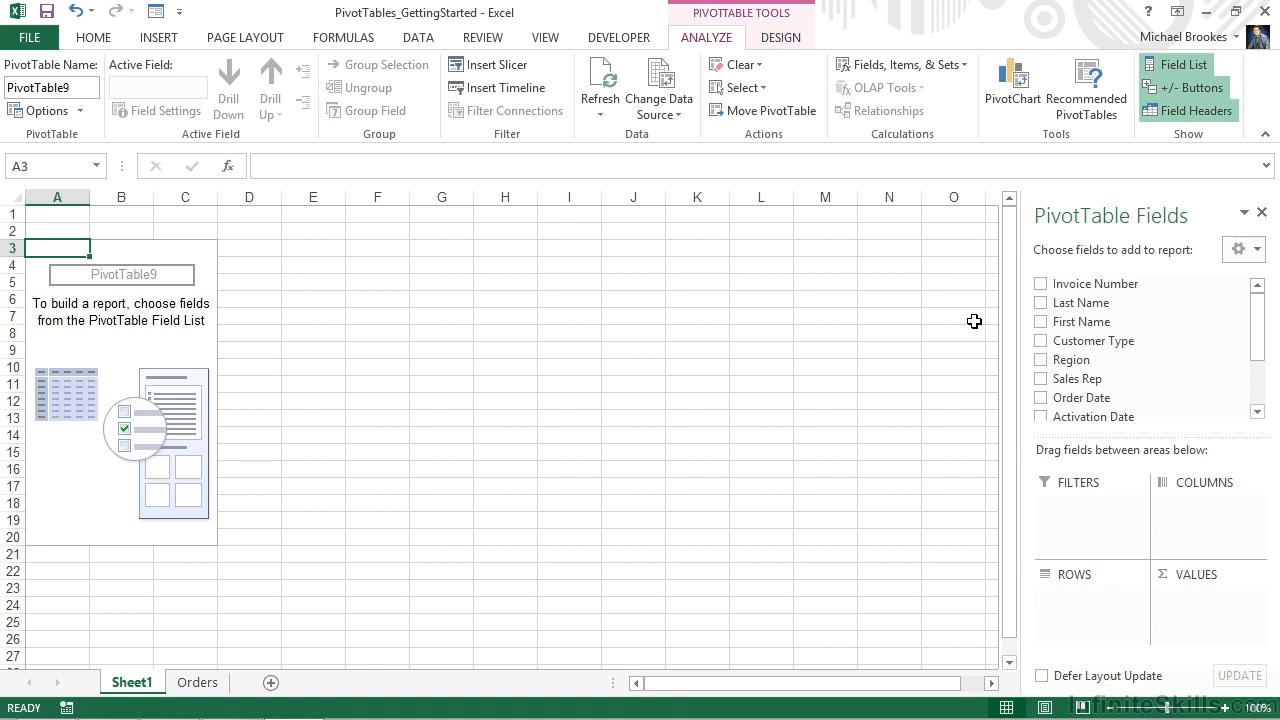
pyautogui.moveTo(1043, 322)
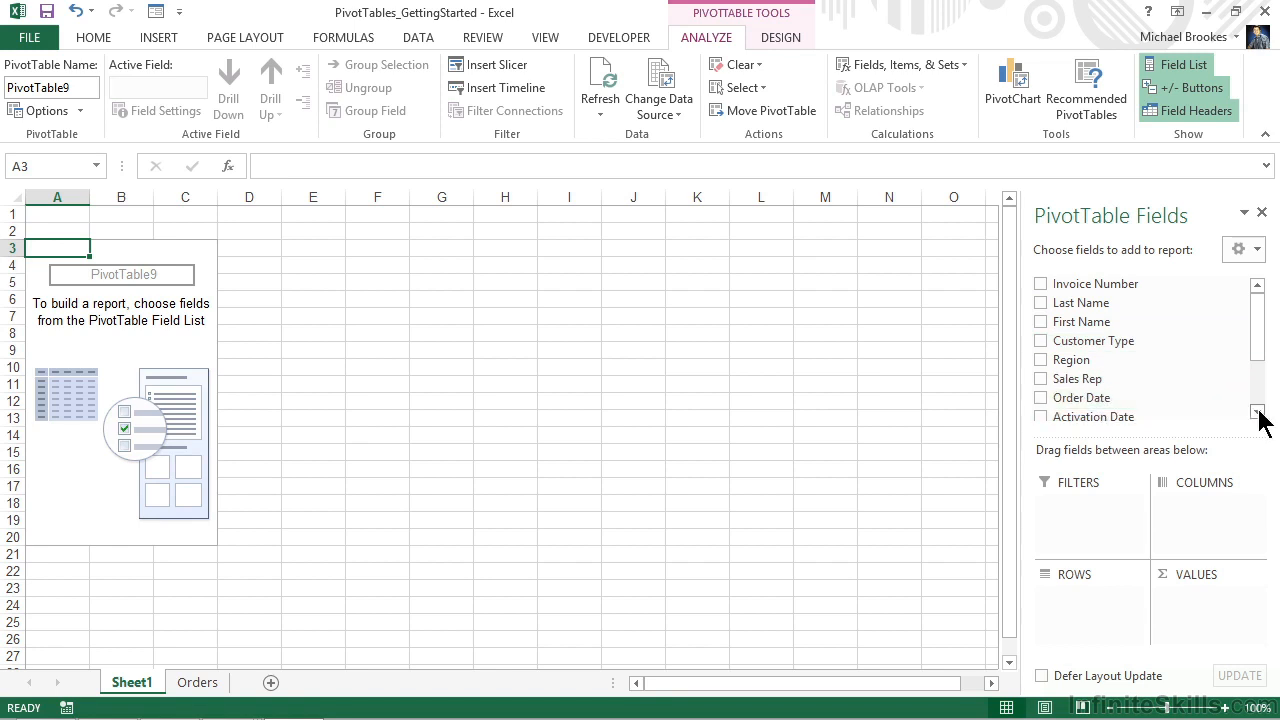
pyautogui.scroll(-3)
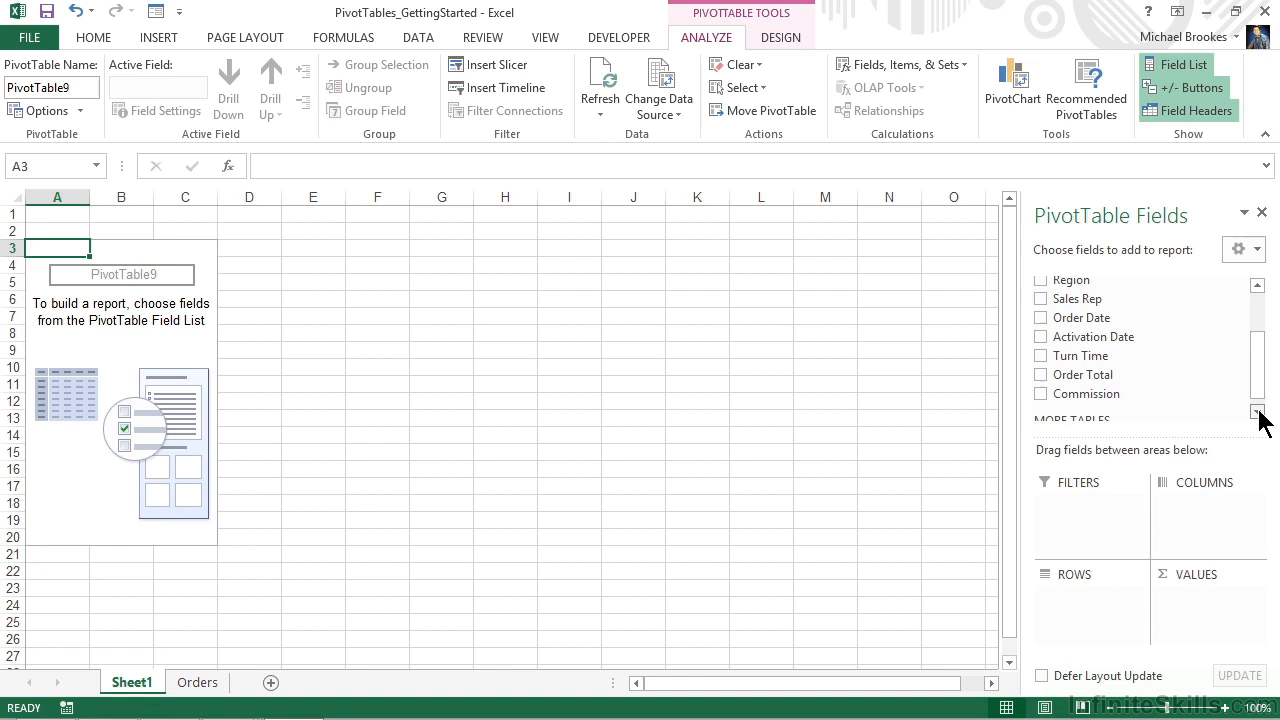
pyautogui.scroll(-3)
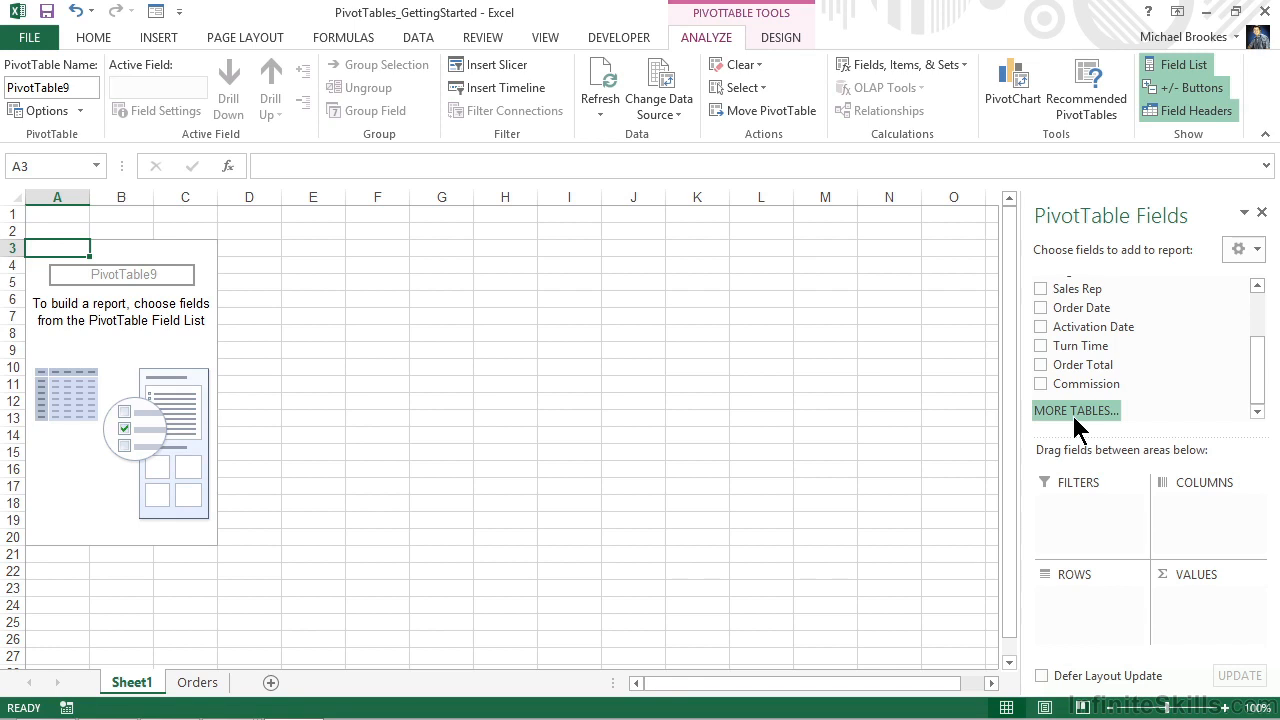
pyautogui.moveTo(1068, 423)
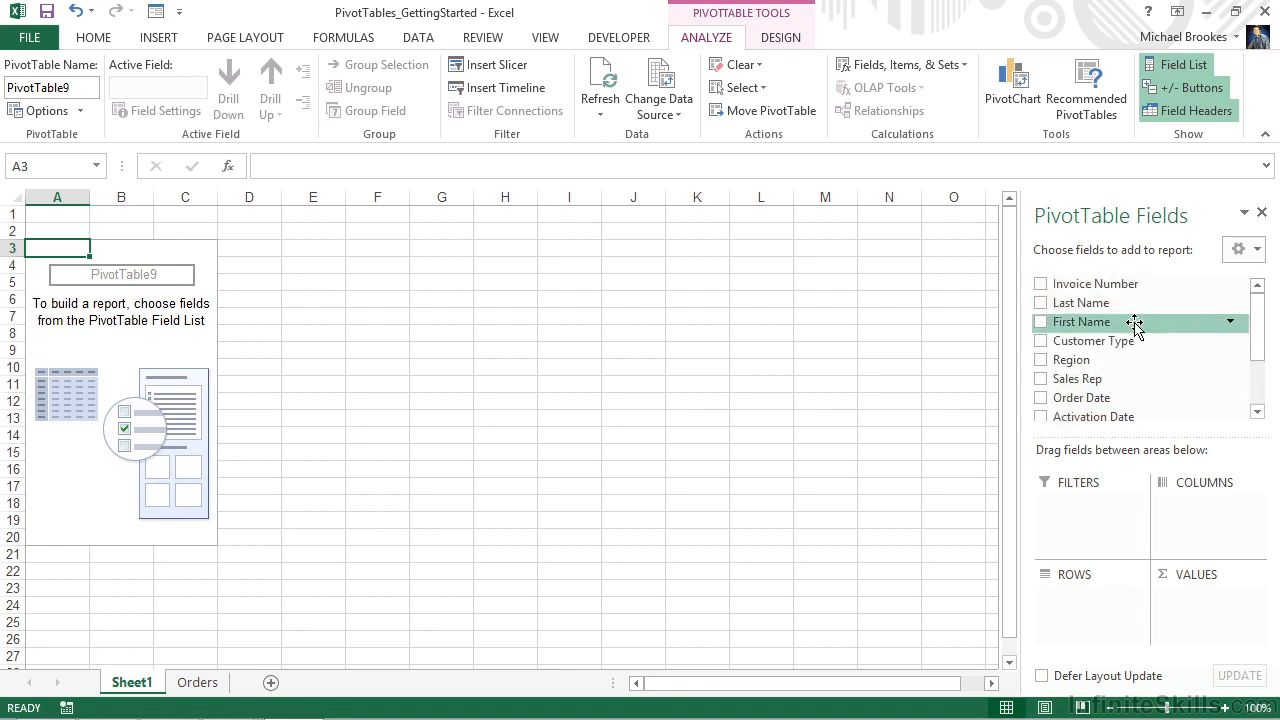
pyautogui.moveTo(1091, 513)
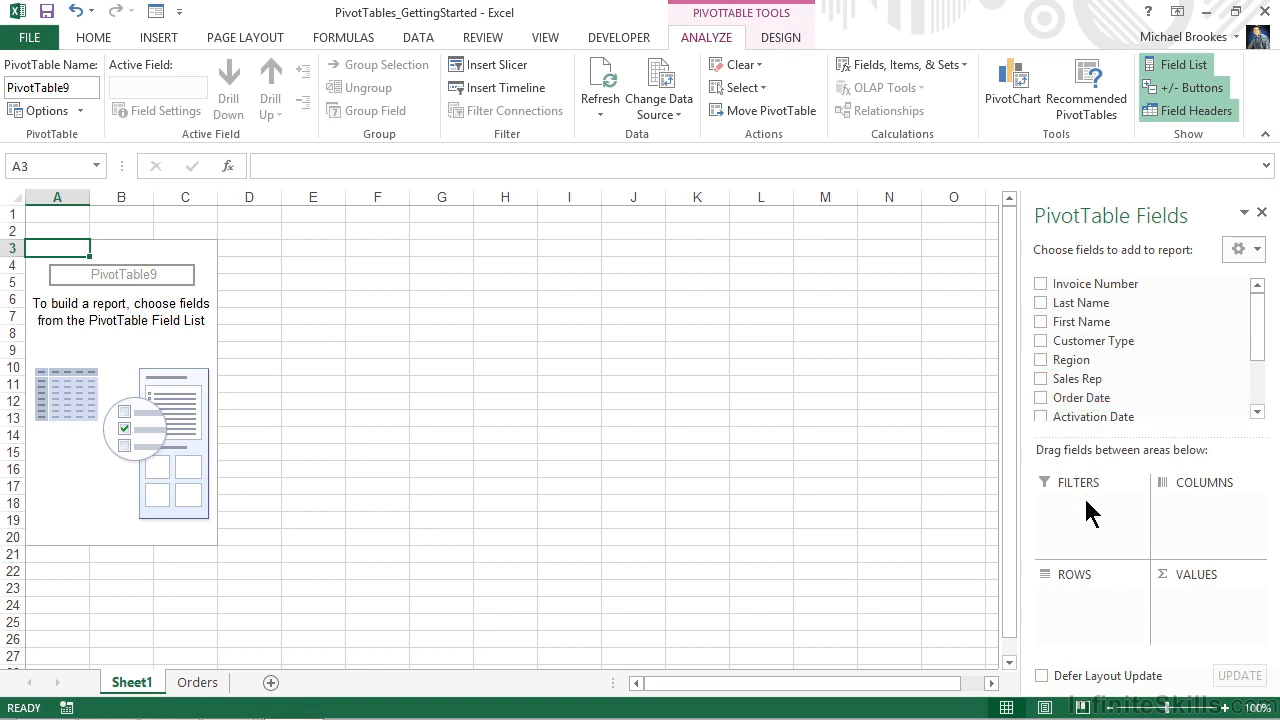
pyautogui.moveTo(1085, 538)
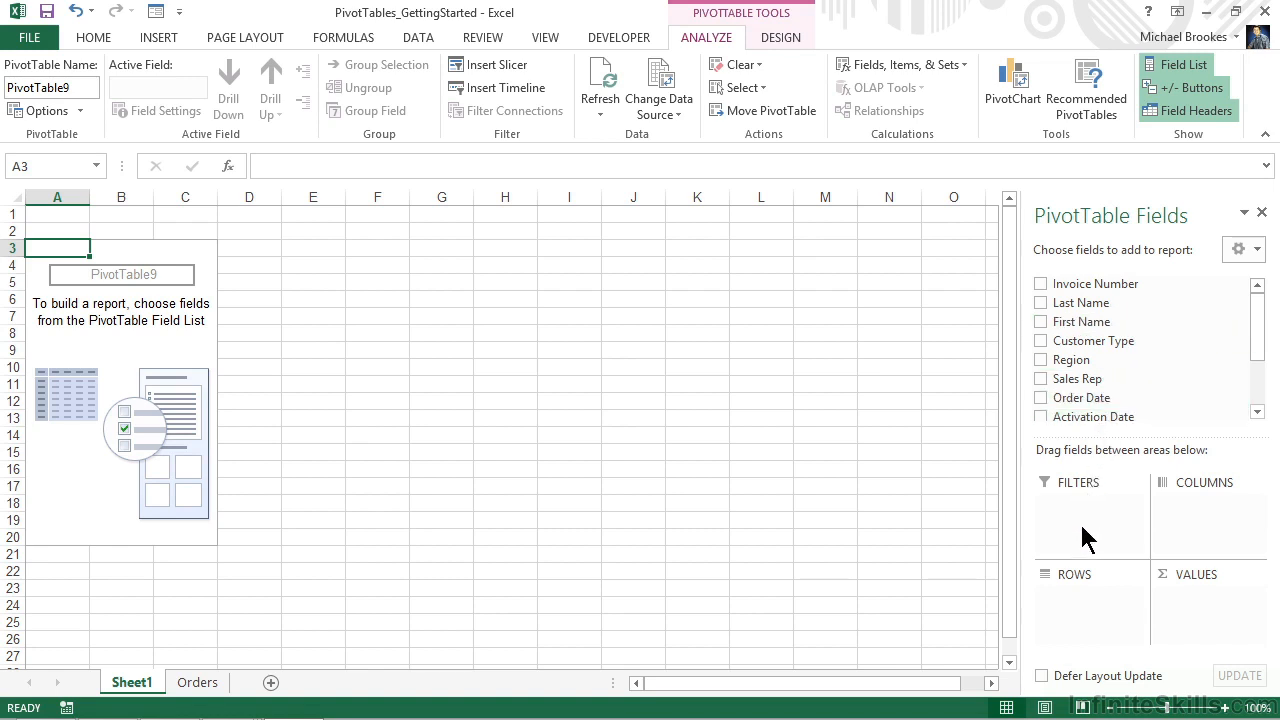
pyautogui.moveTo(1147, 535)
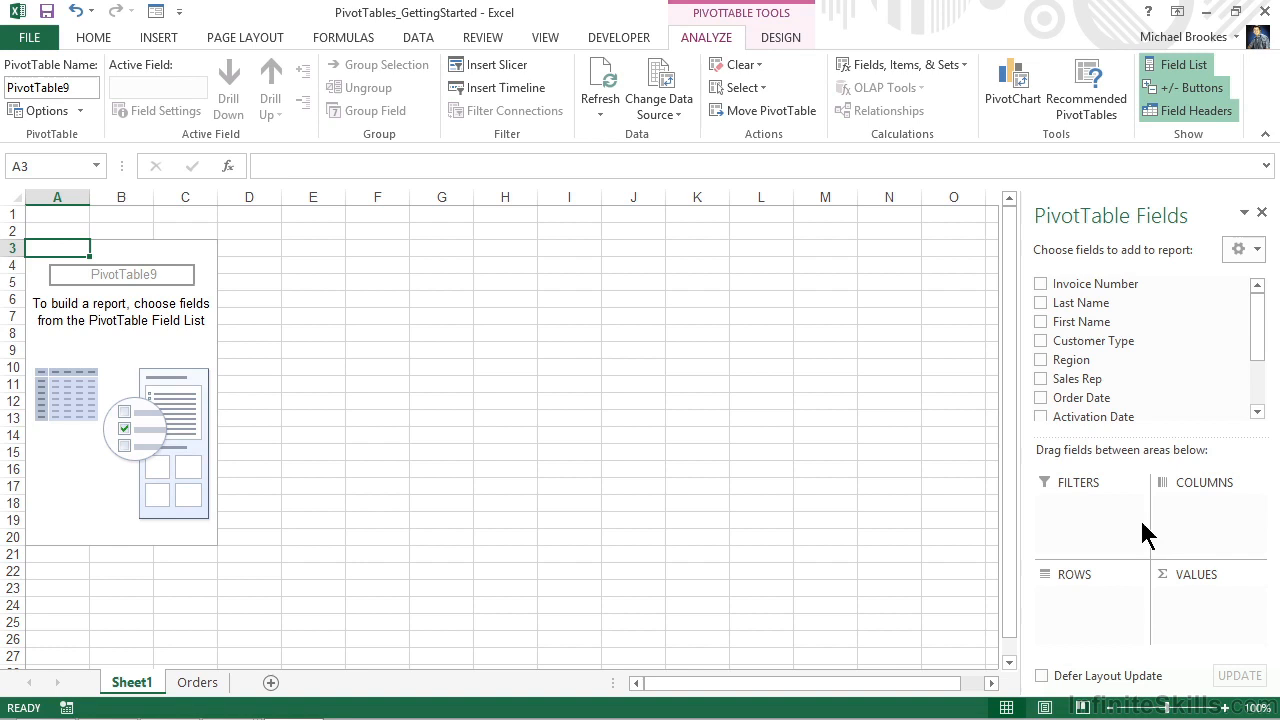
pyautogui.moveTo(1103, 628)
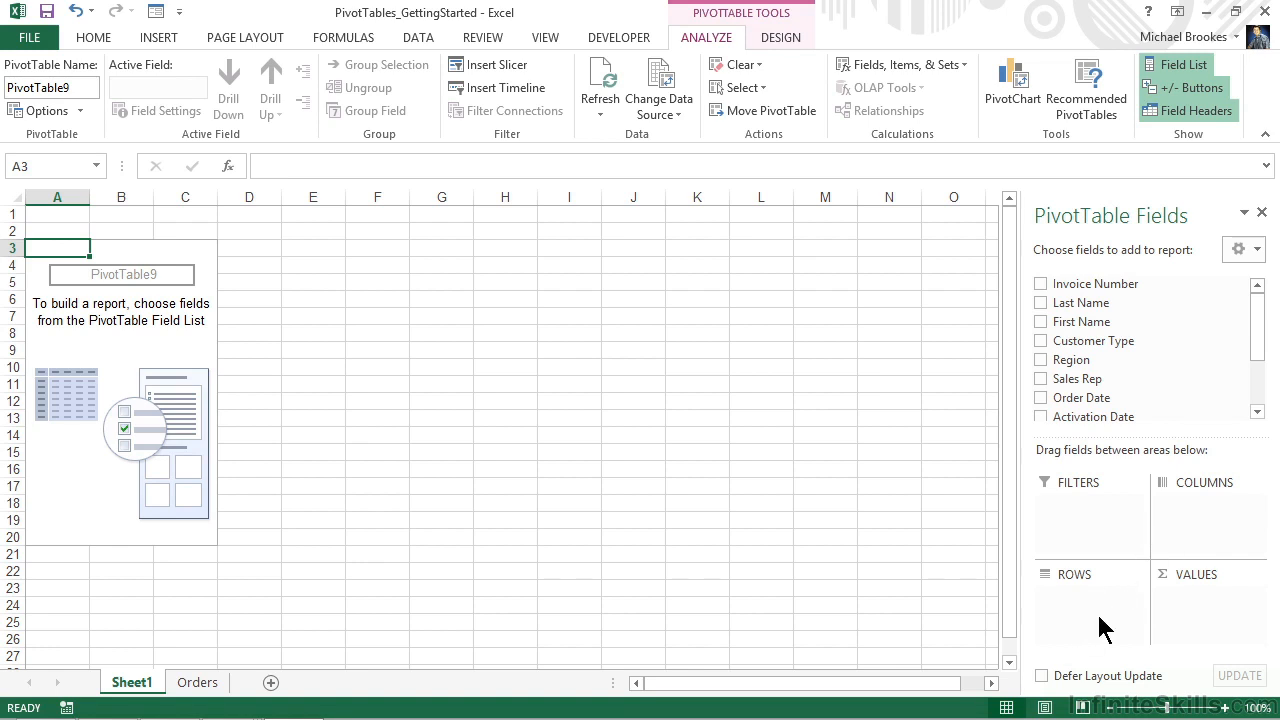
pyautogui.moveTo(1176, 641)
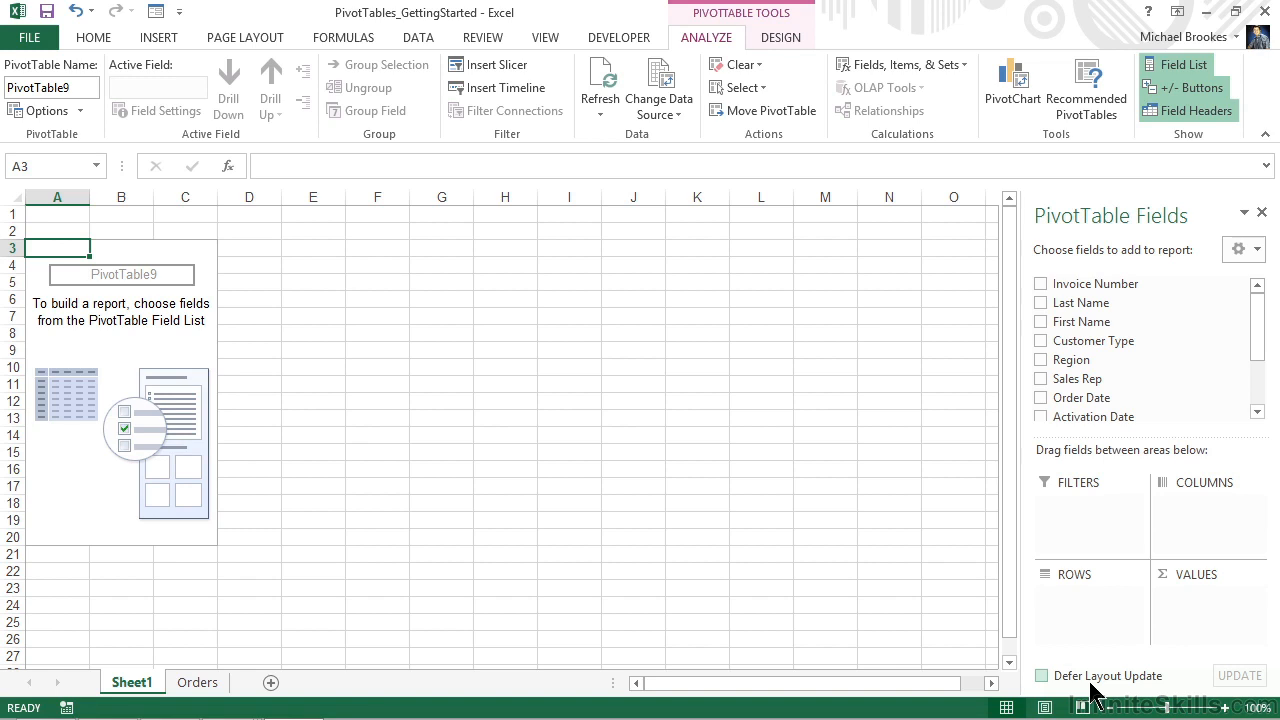
pyautogui.moveTo(1095, 685)
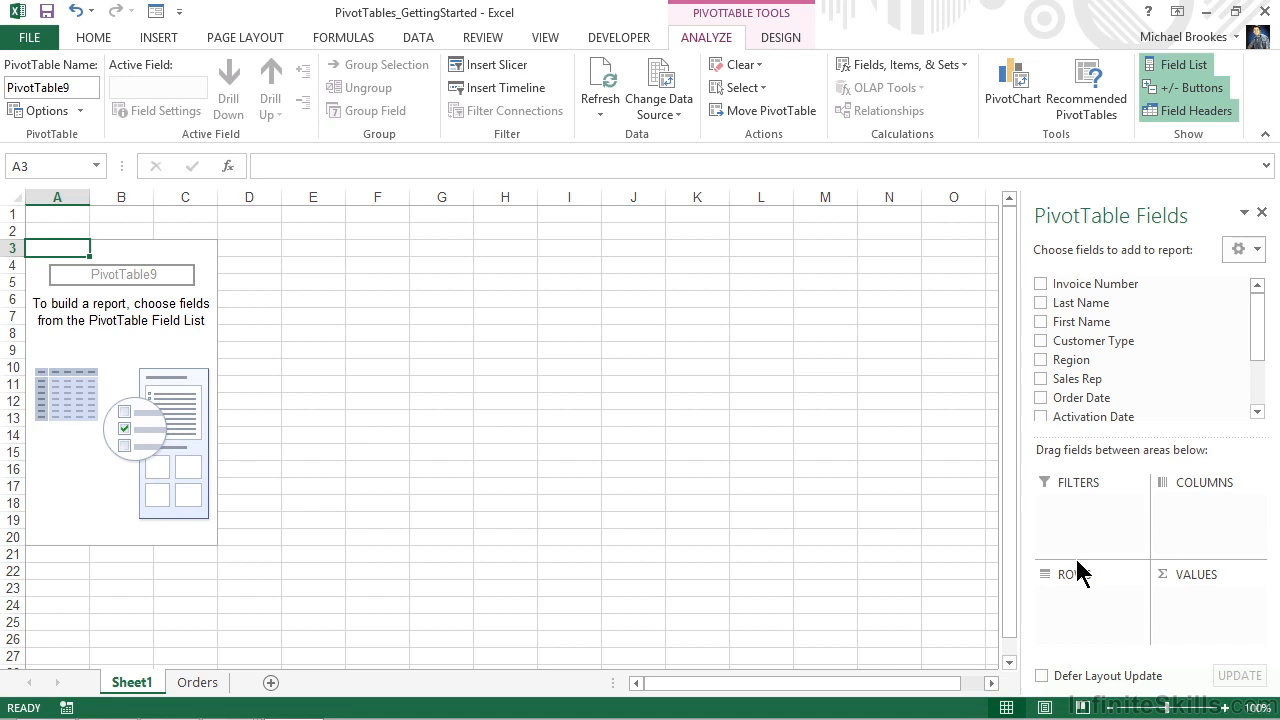
pyautogui.moveTo(1063, 473)
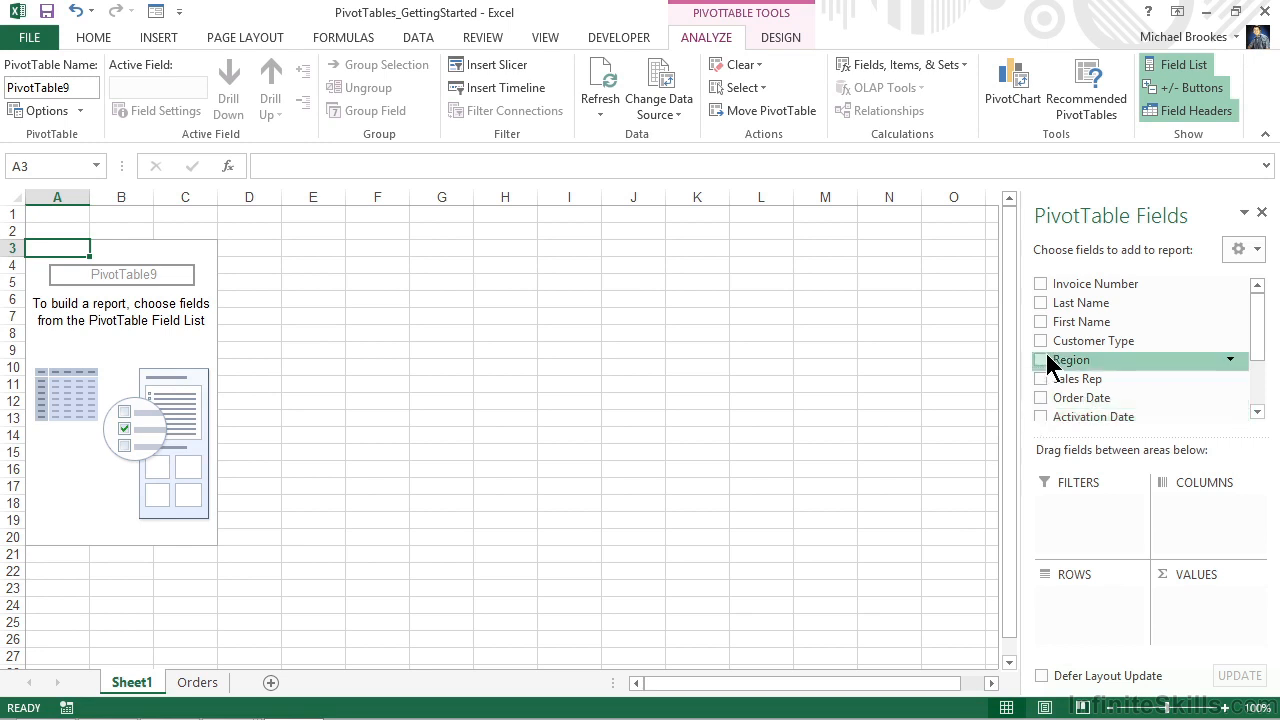
pyautogui.moveTo(1092, 340)
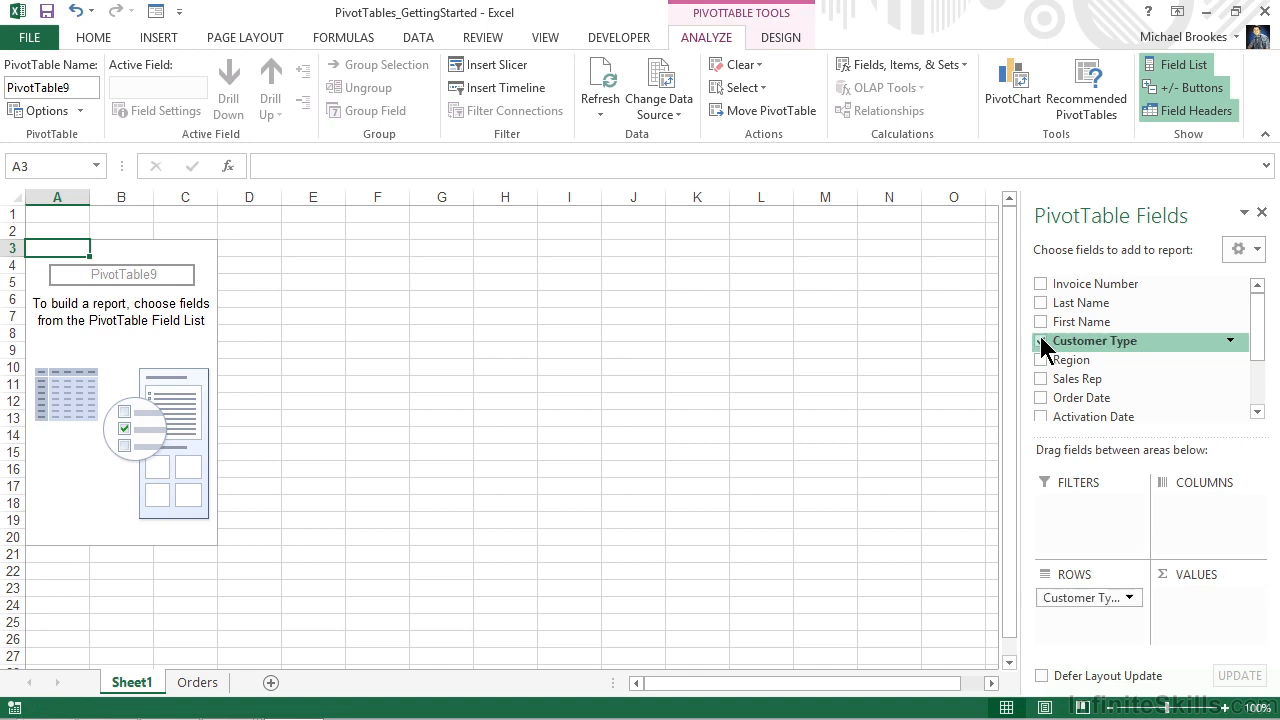
# Step: Add Customer Type to ROWS, listing Corporate, Government and Private
pyautogui.click(1040, 340)
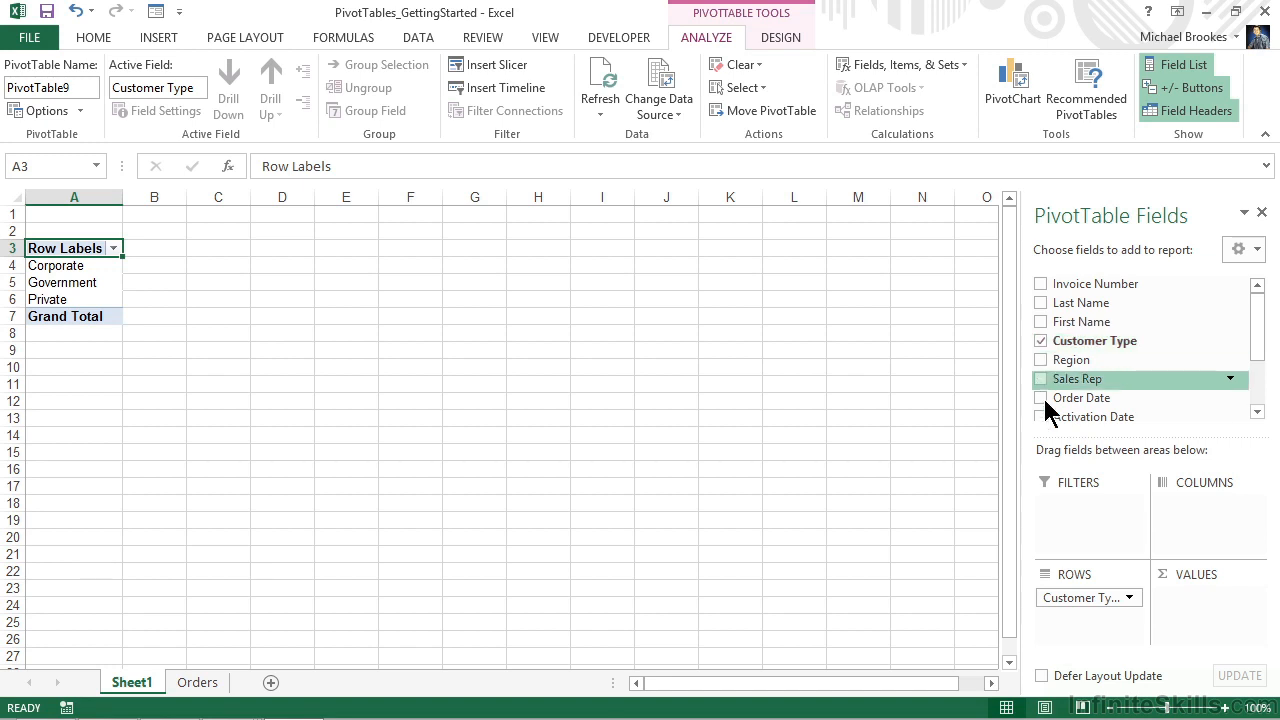
pyautogui.moveTo(1080, 625)
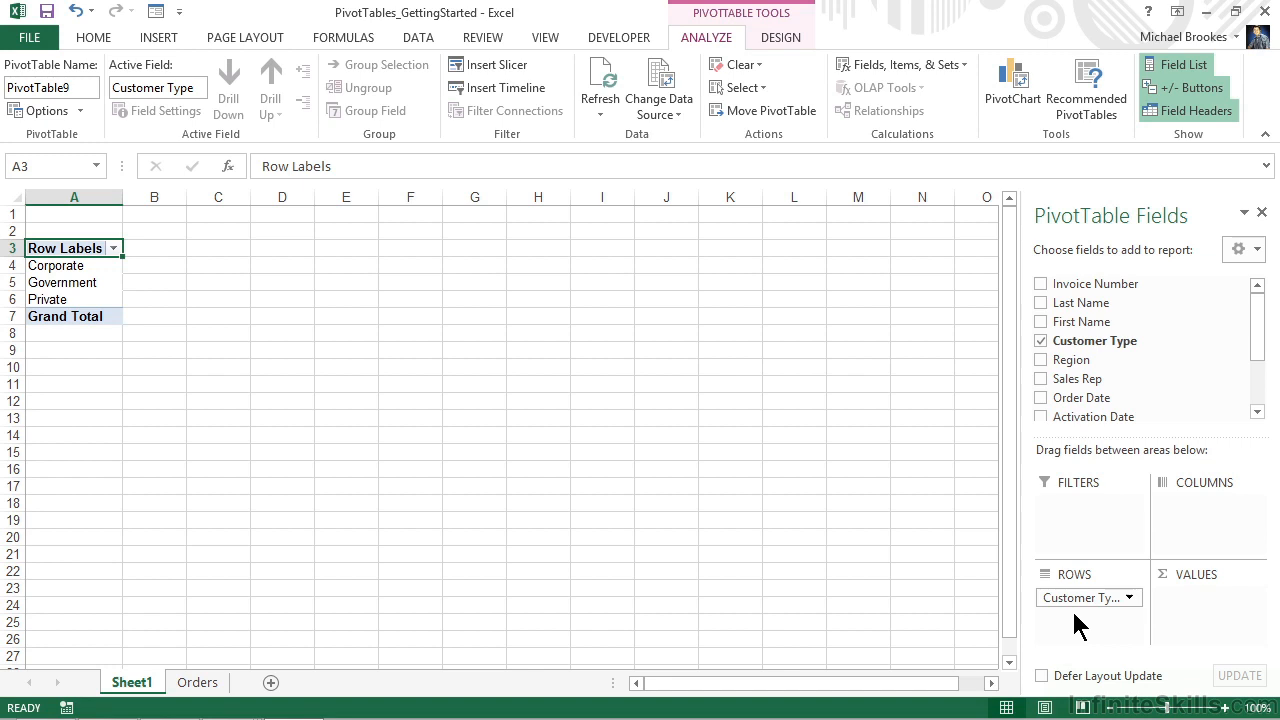
pyautogui.moveTo(717, 517)
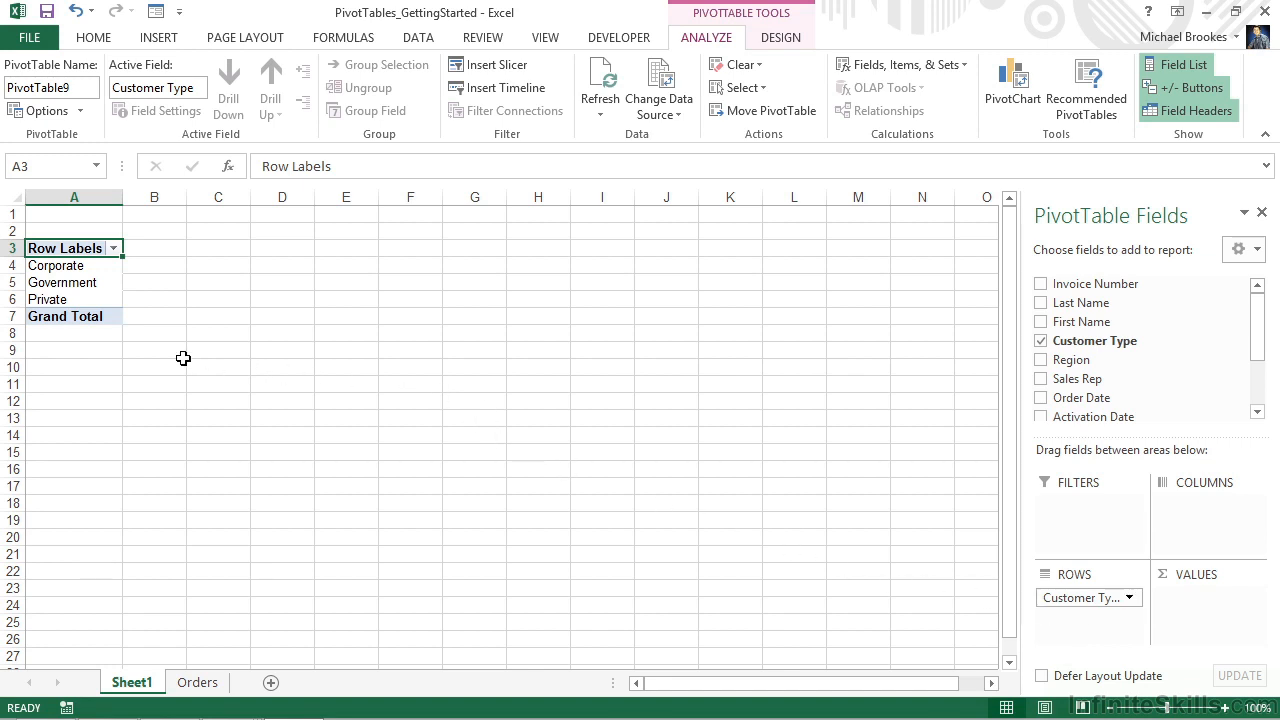
pyautogui.moveTo(135, 335)
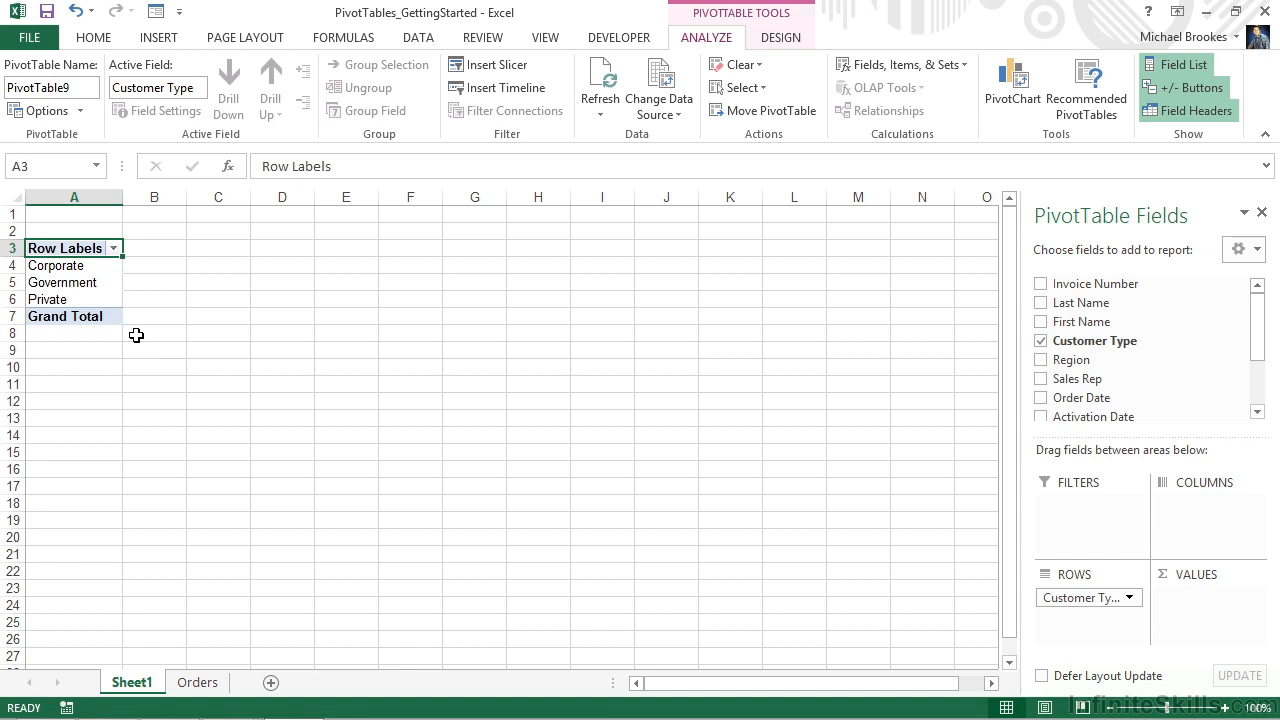
pyautogui.moveTo(414, 314)
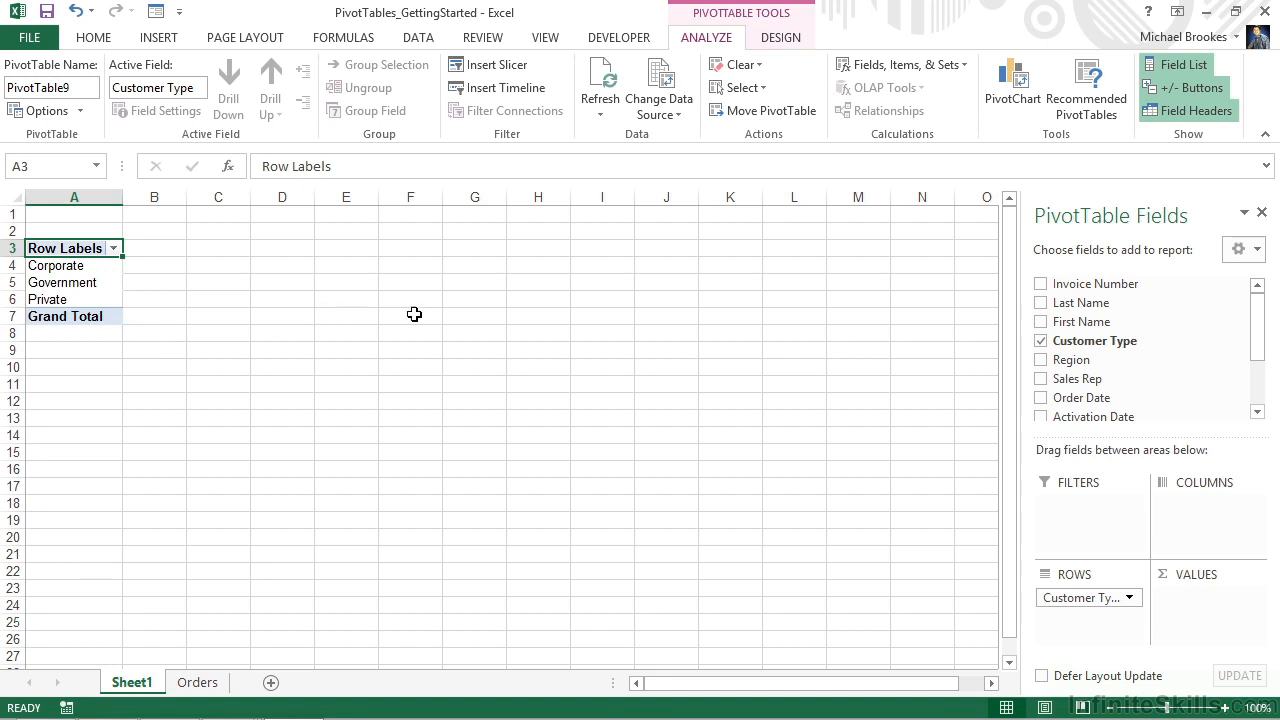
pyautogui.moveTo(701, 332)
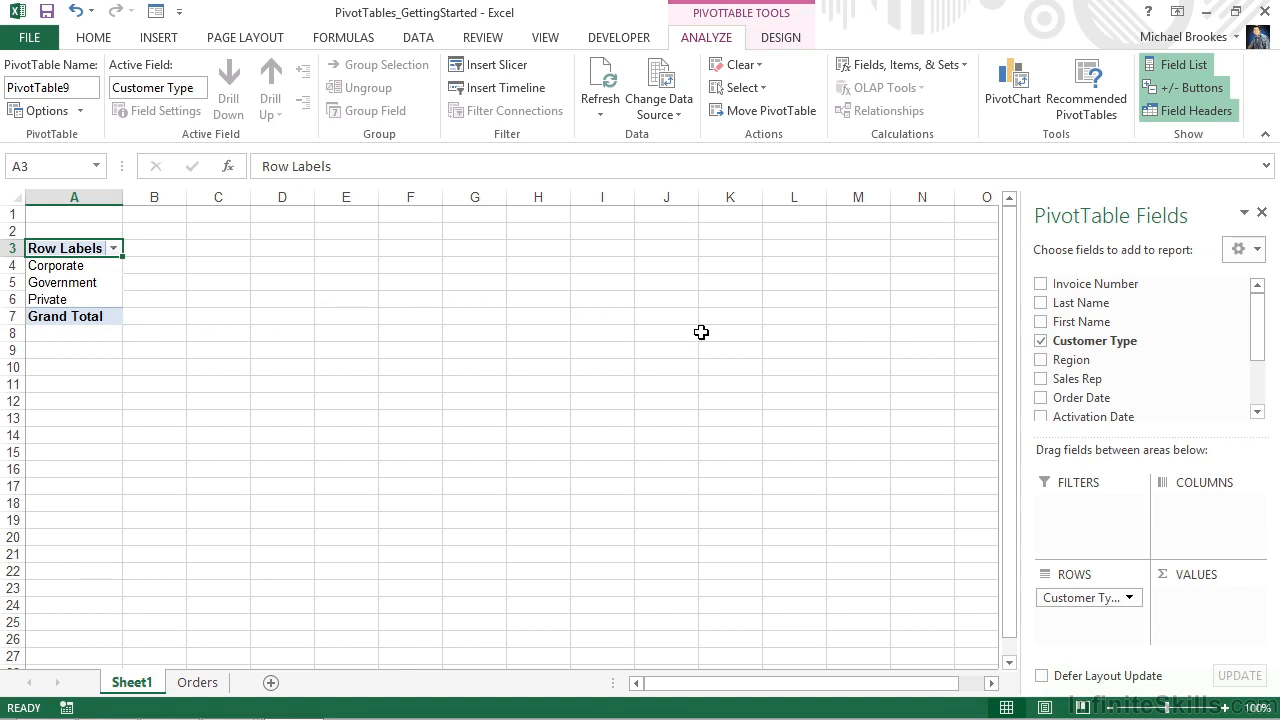
pyautogui.moveTo(1024, 311)
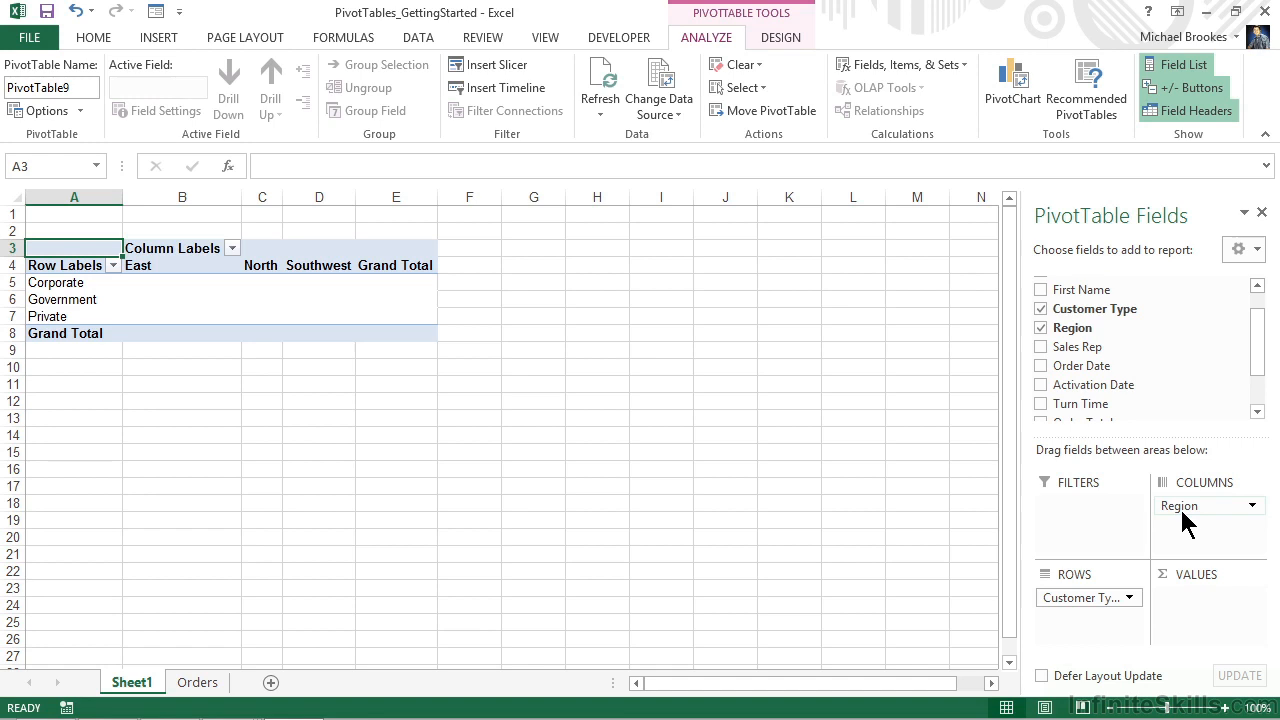
pyautogui.moveTo(1186, 517)
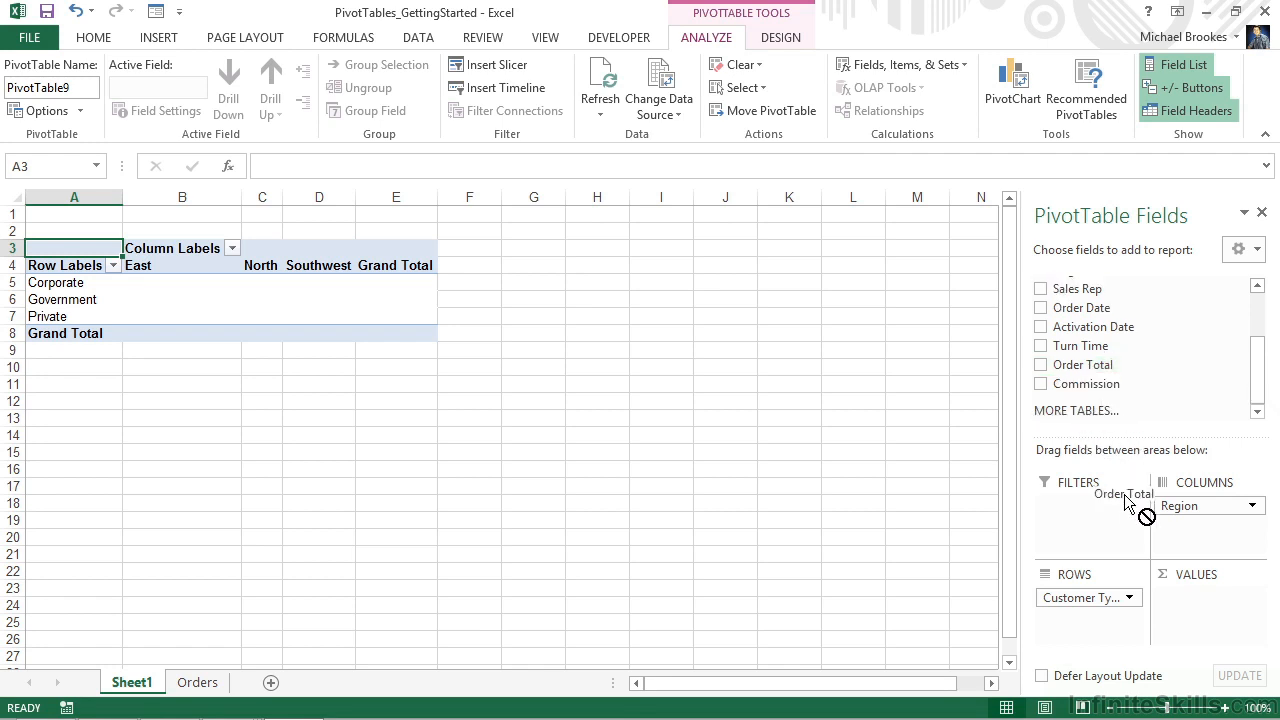
pyautogui.moveTo(1123, 494); pyautogui.dragTo(1190, 619)
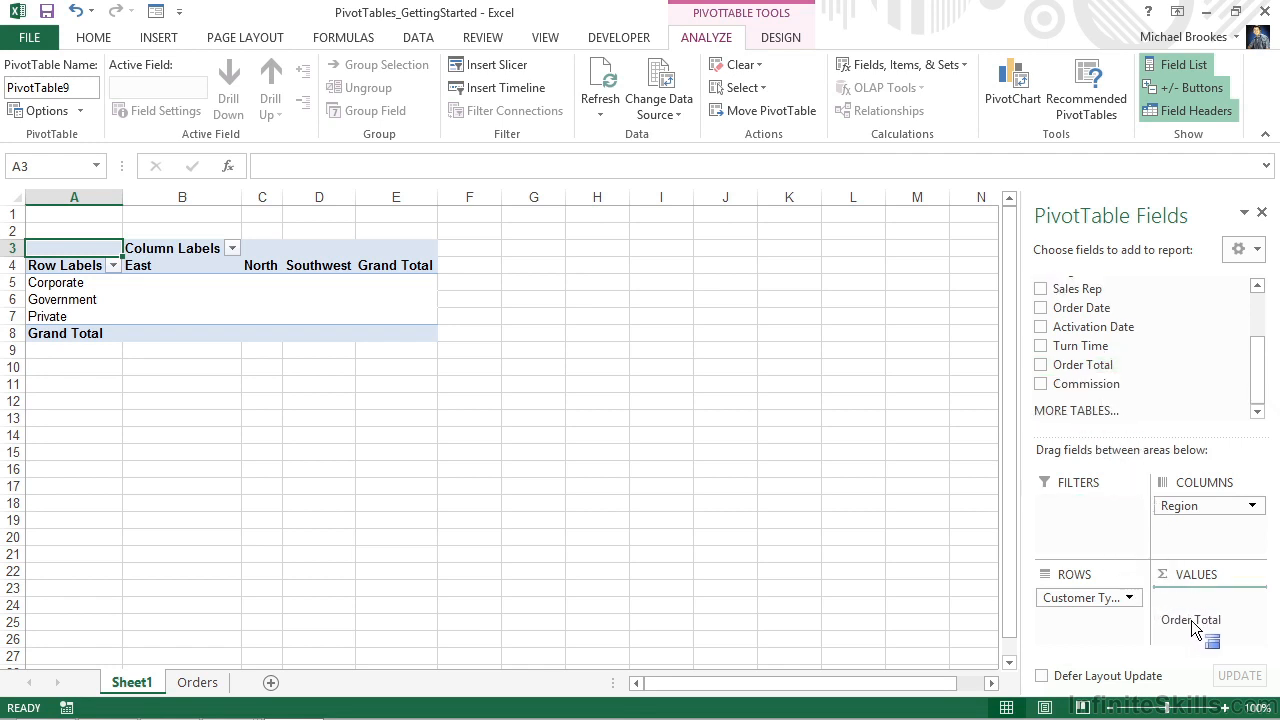
pyautogui.click(1040, 364)
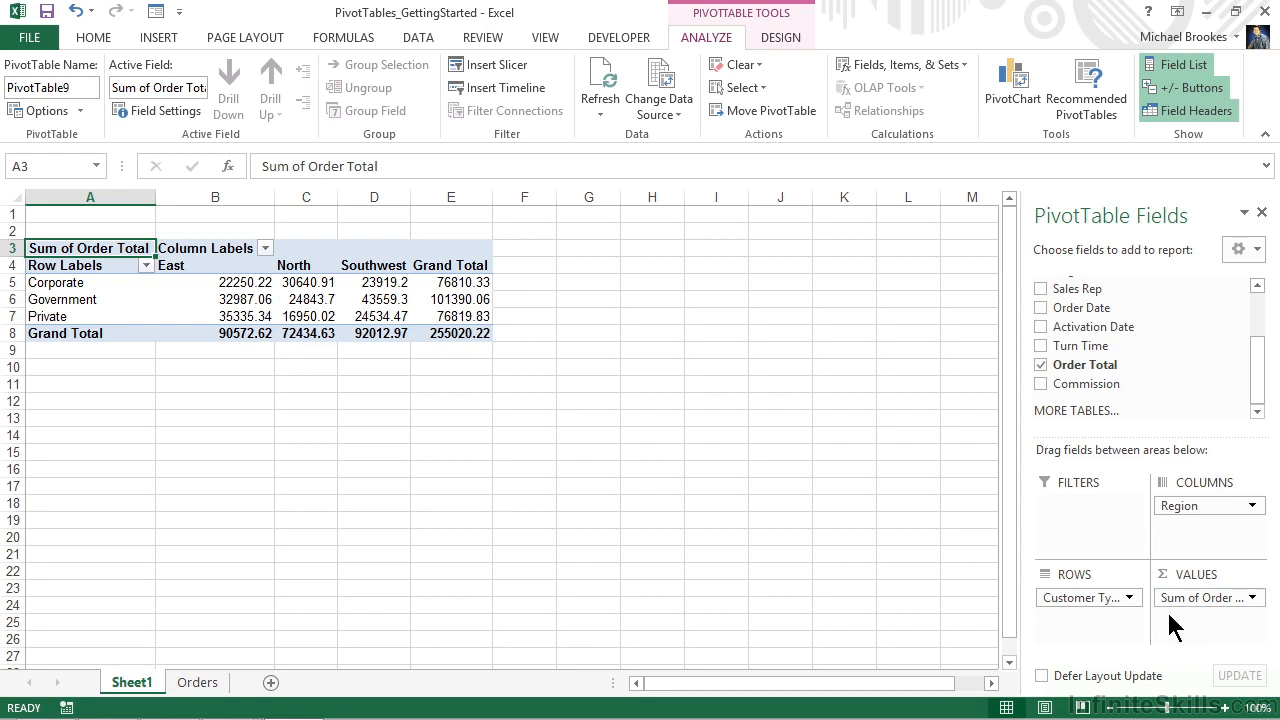
pyautogui.moveTo(1193, 622)
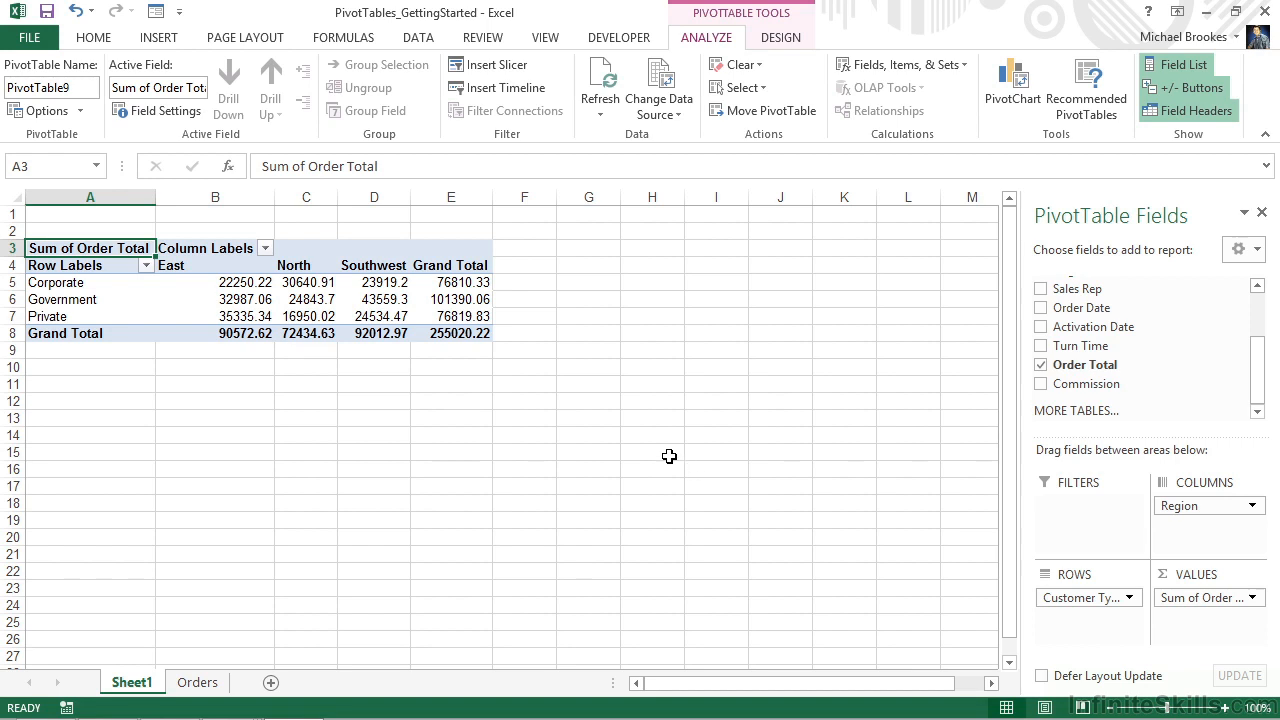
pyautogui.moveTo(631, 415)
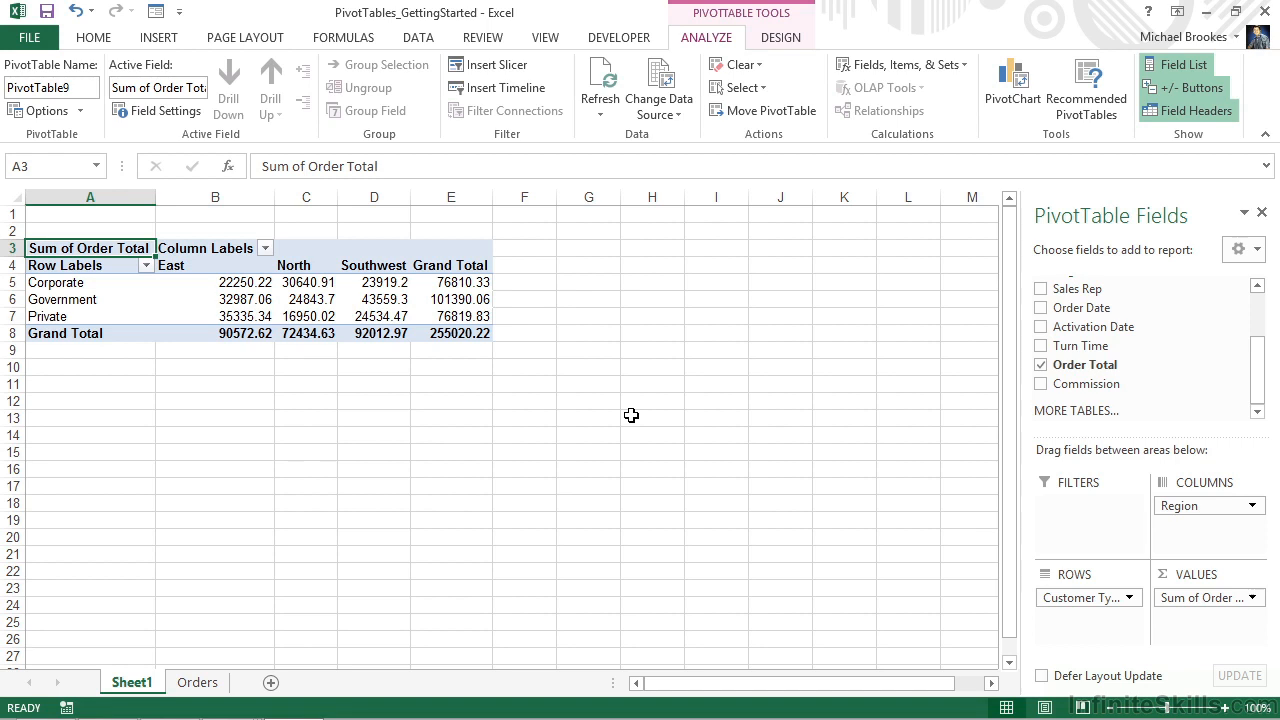
pyautogui.moveTo(833, 298)
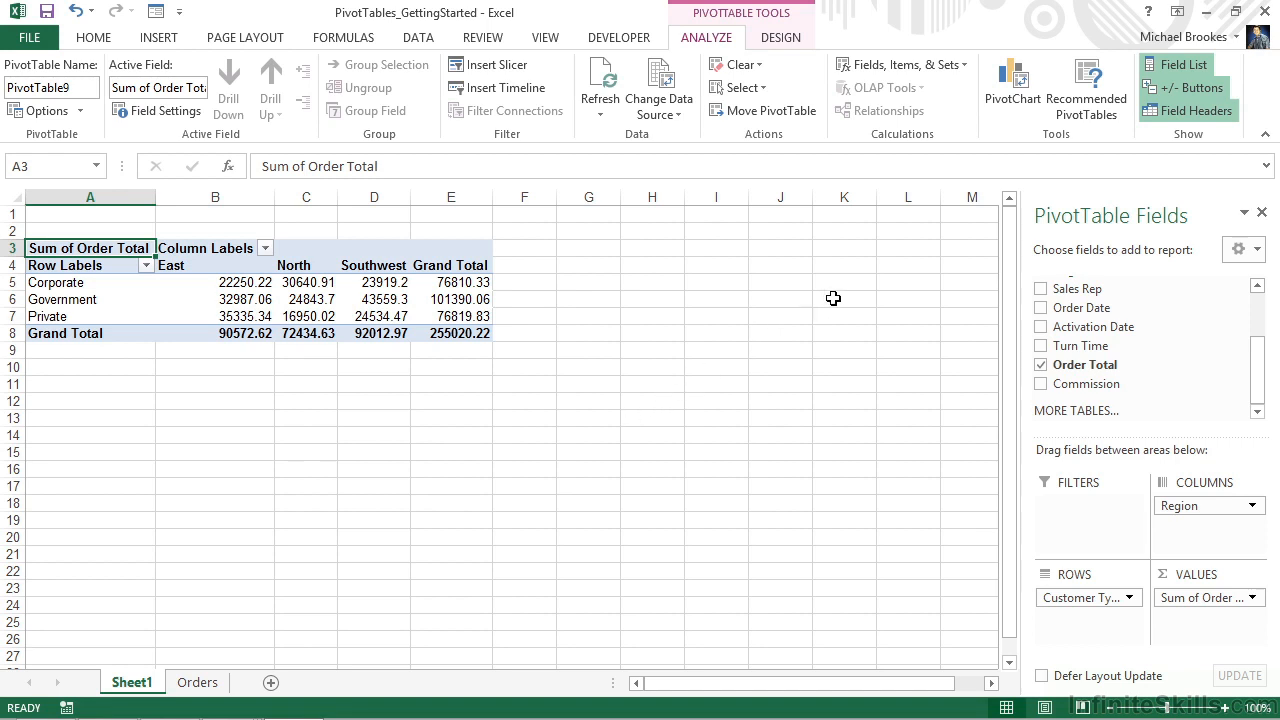
pyautogui.moveTo(983, 322)
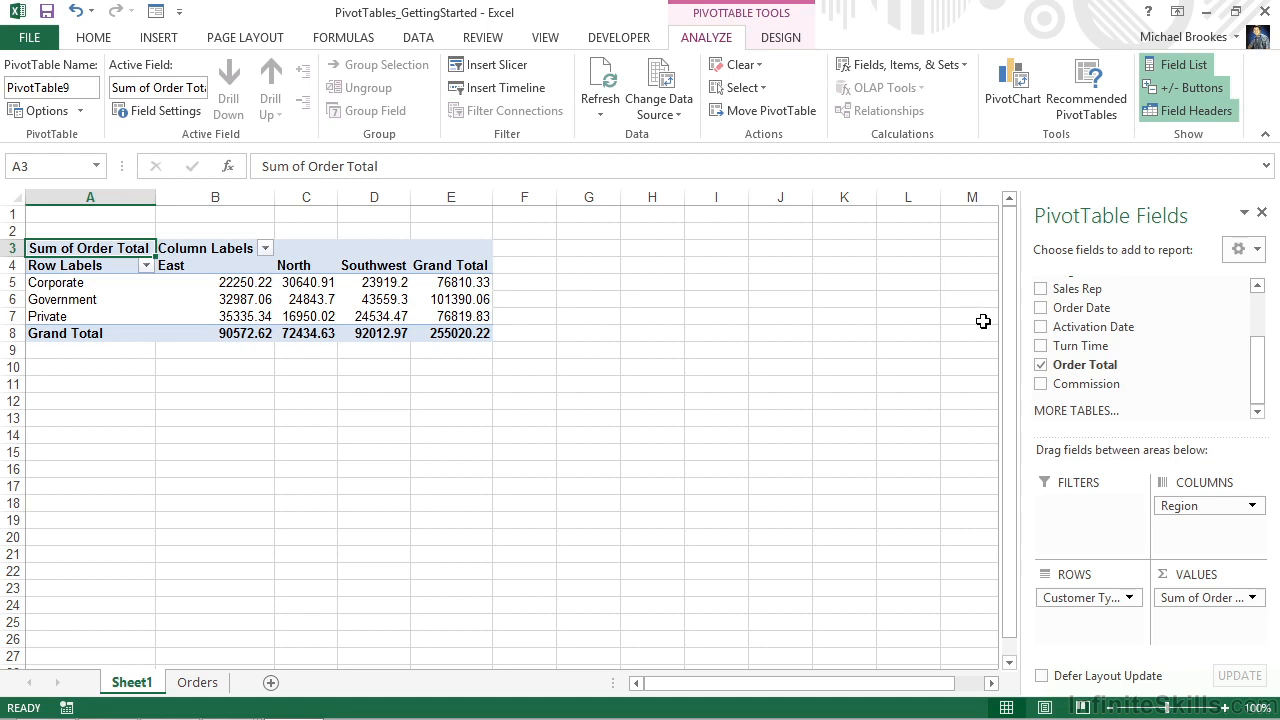
pyautogui.moveTo(1077, 289)
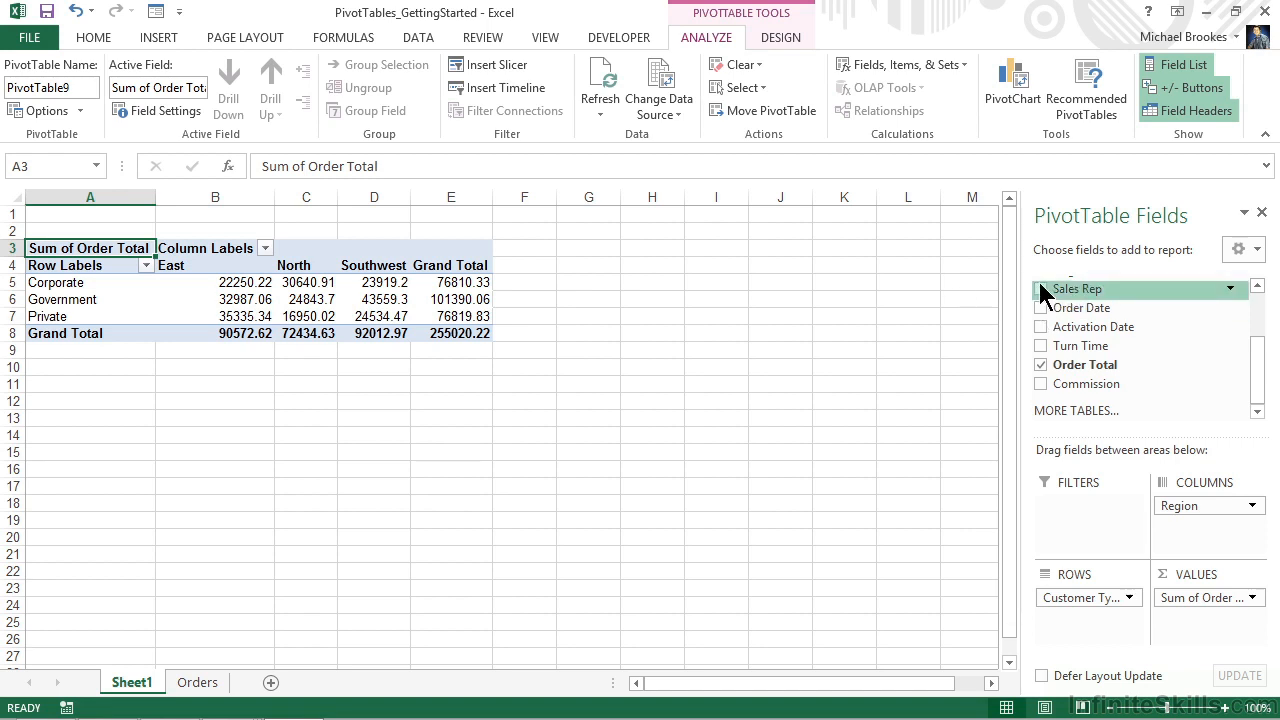
pyautogui.click(1041, 288)
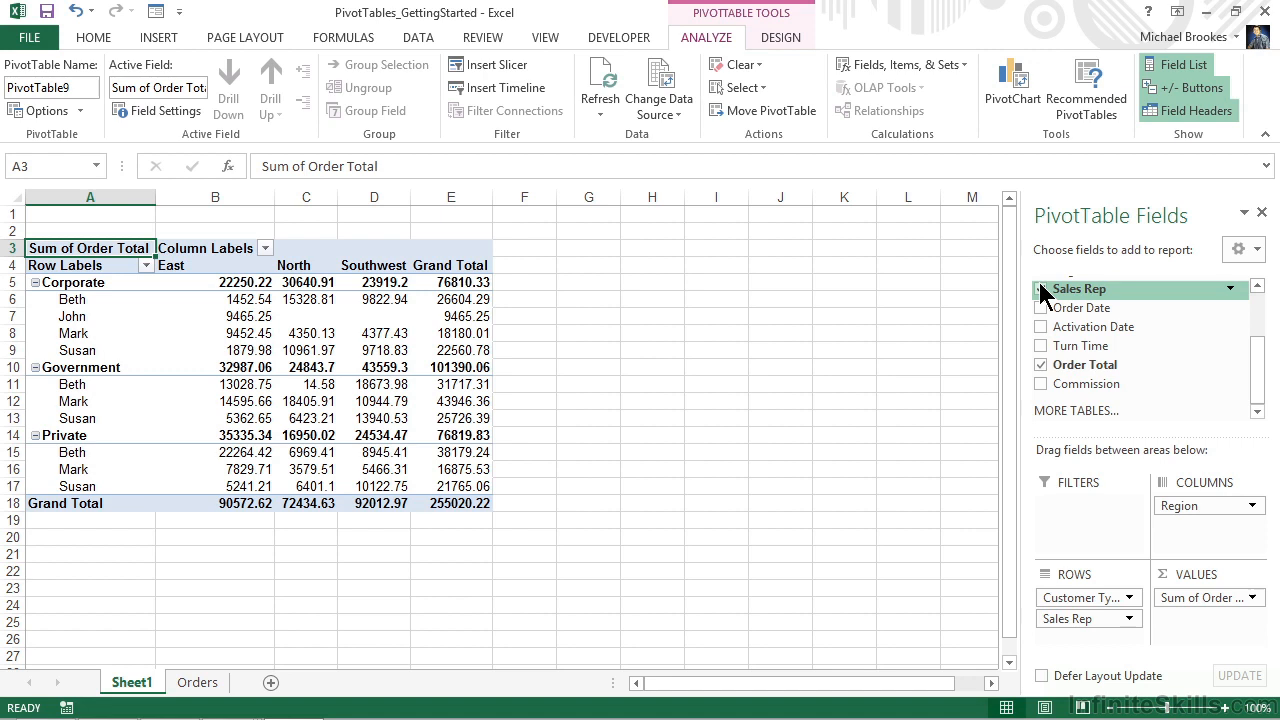
pyautogui.click(1040, 288)
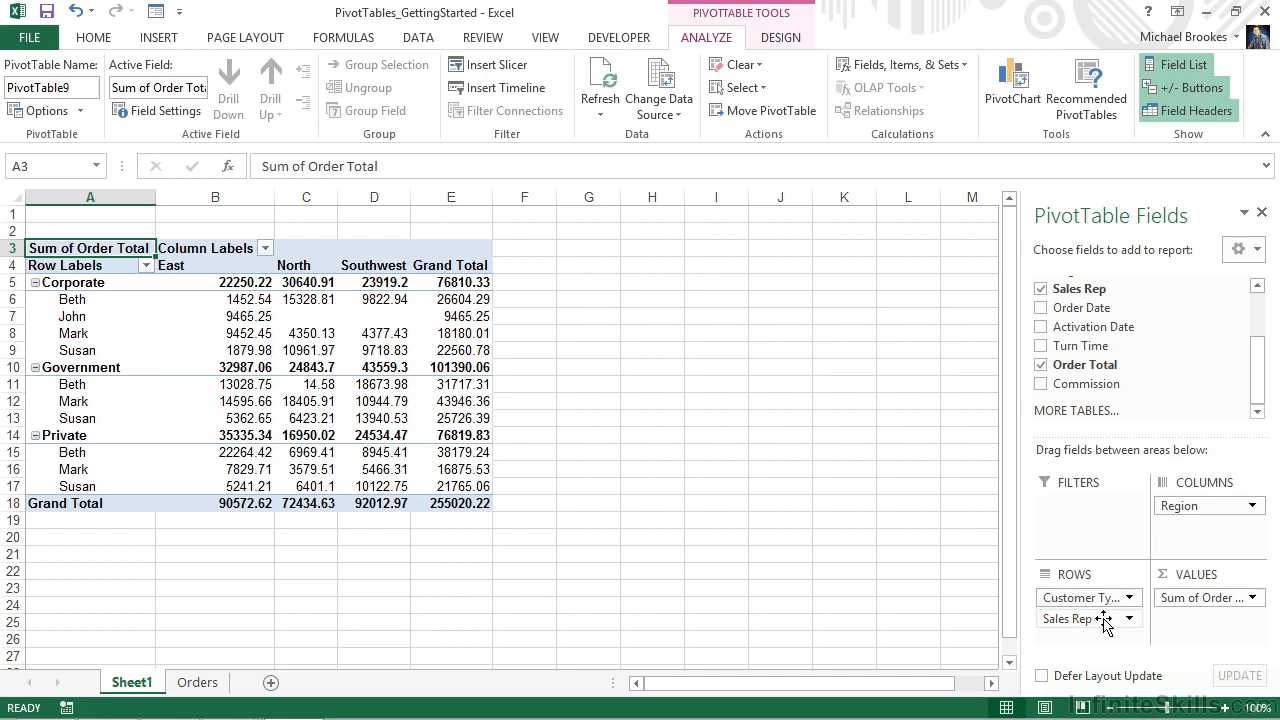
pyautogui.click(1128, 618)
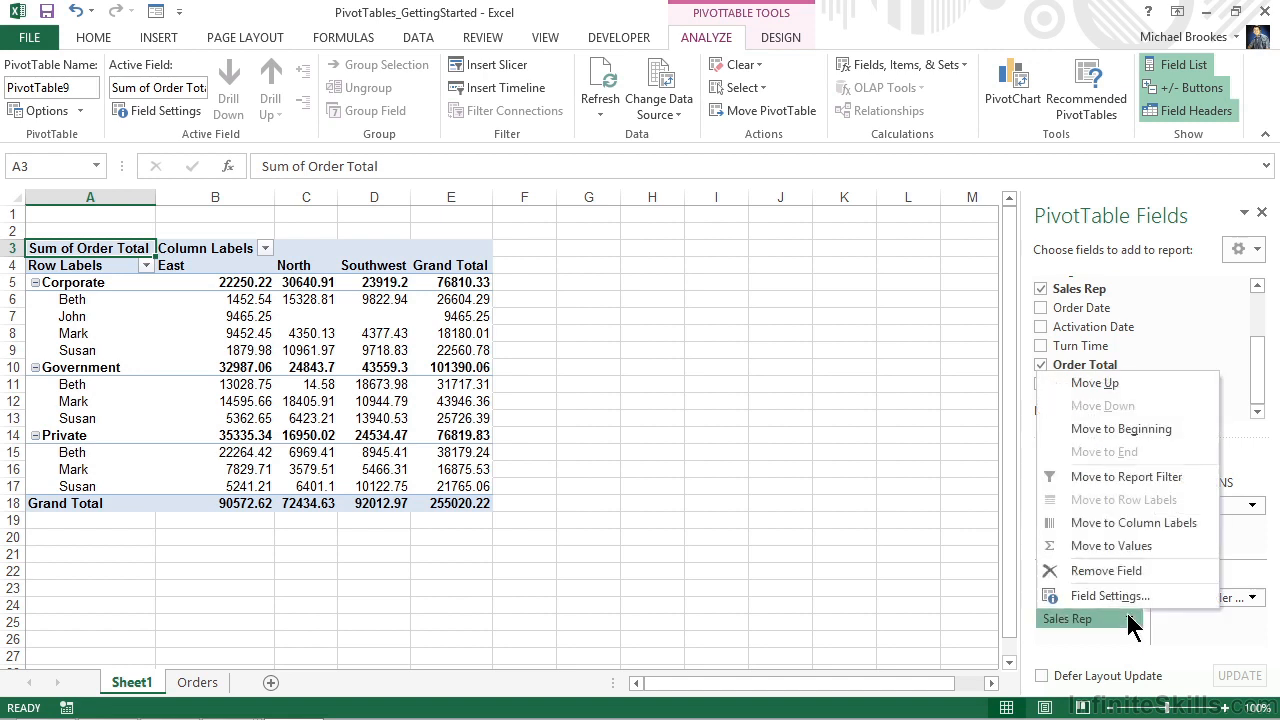
pyautogui.moveTo(1111, 545)
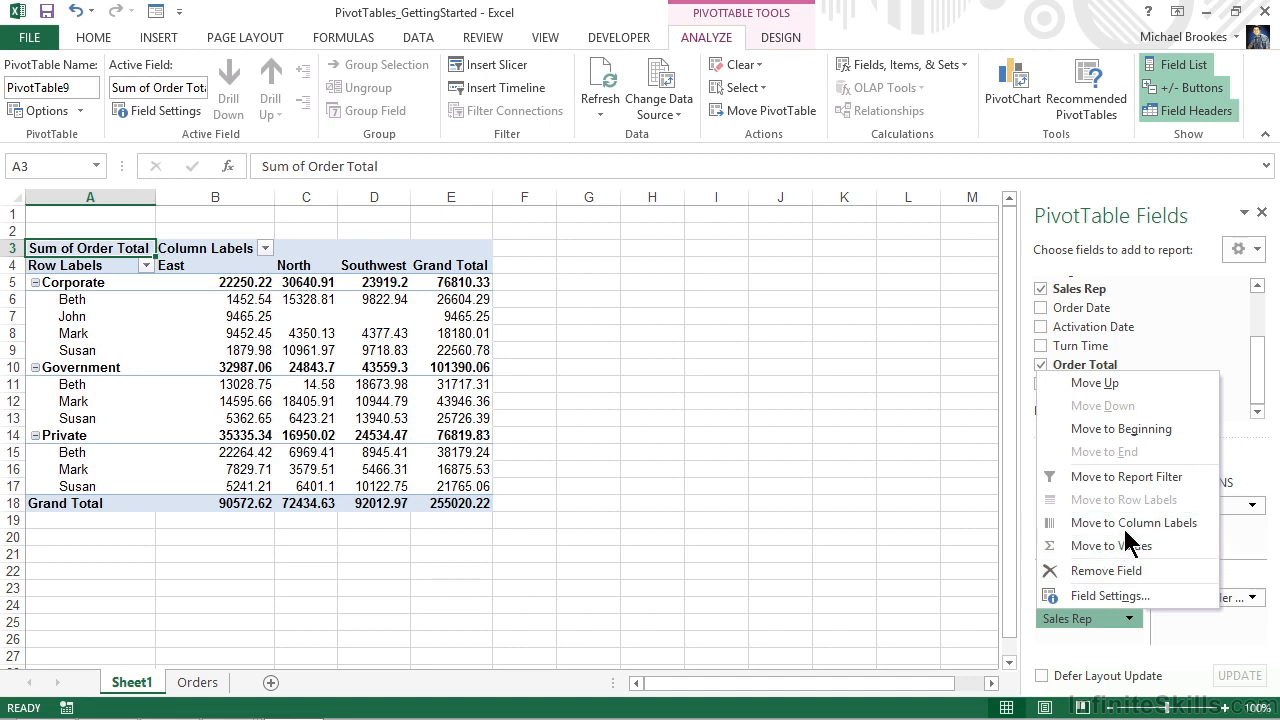
pyautogui.moveTo(1106, 570)
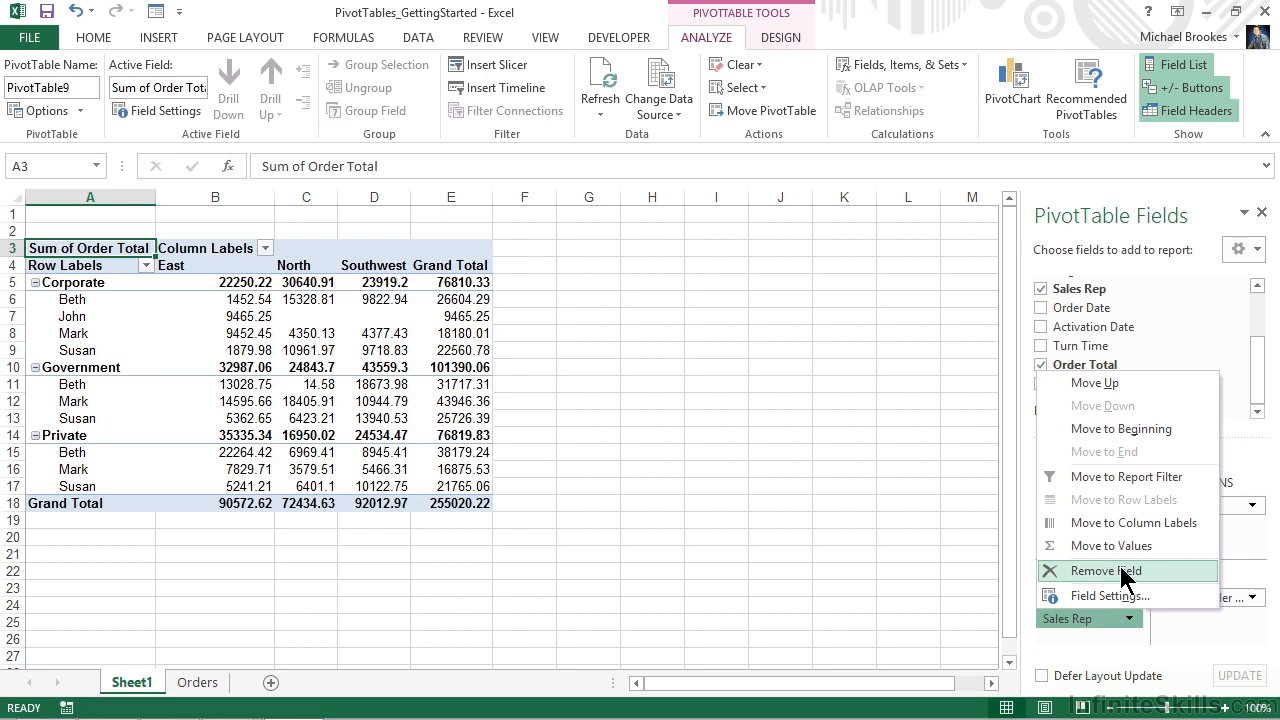
pyautogui.click(1104, 570)
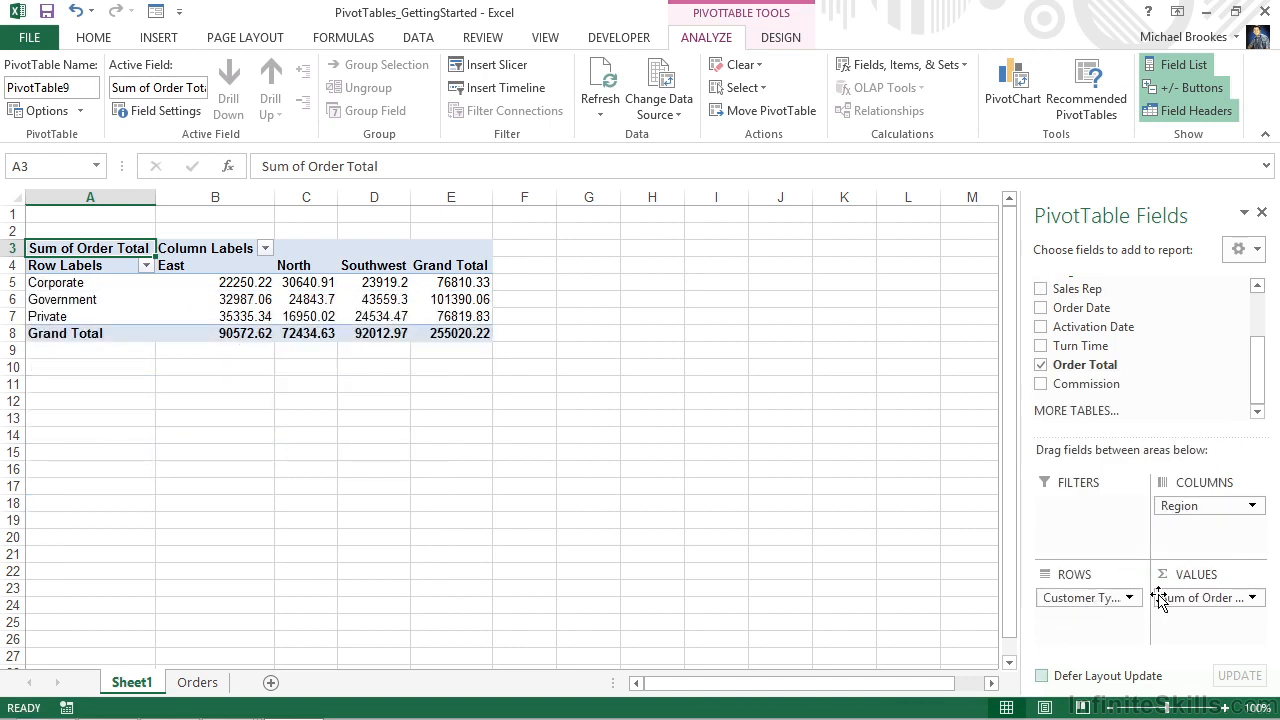
pyautogui.moveTo(1075, 633)
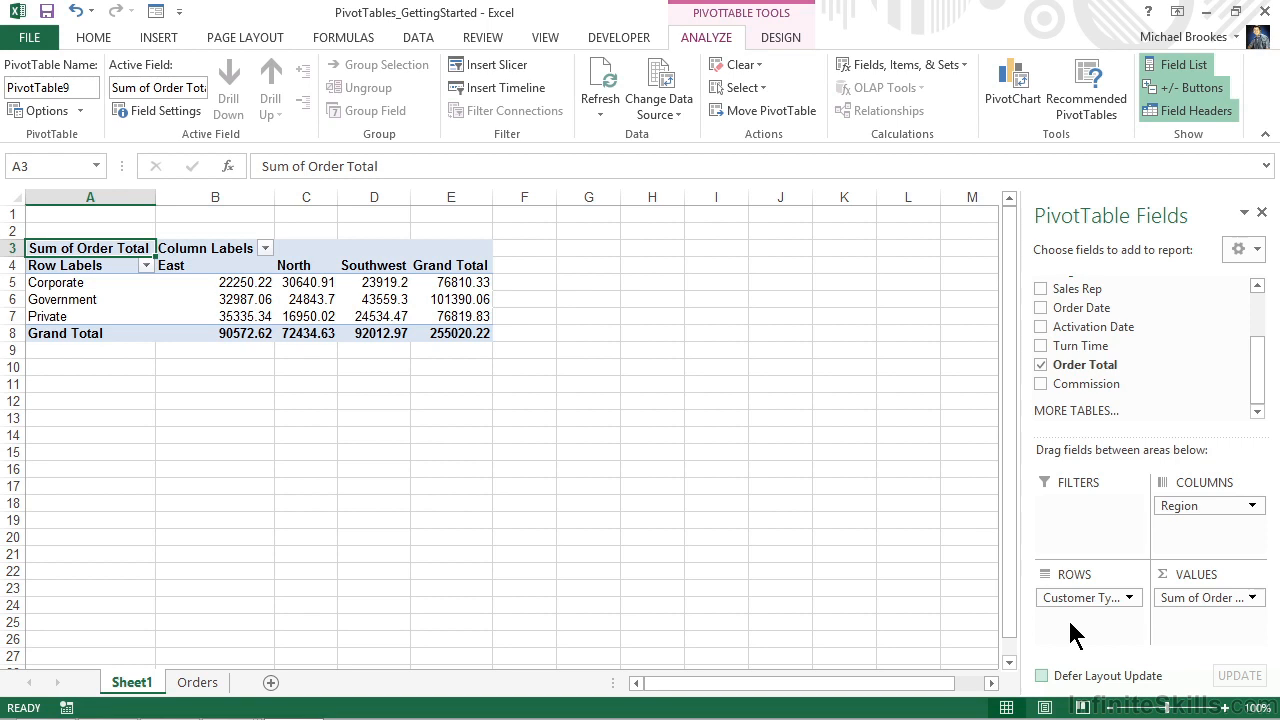
pyautogui.moveTo(1067, 610)
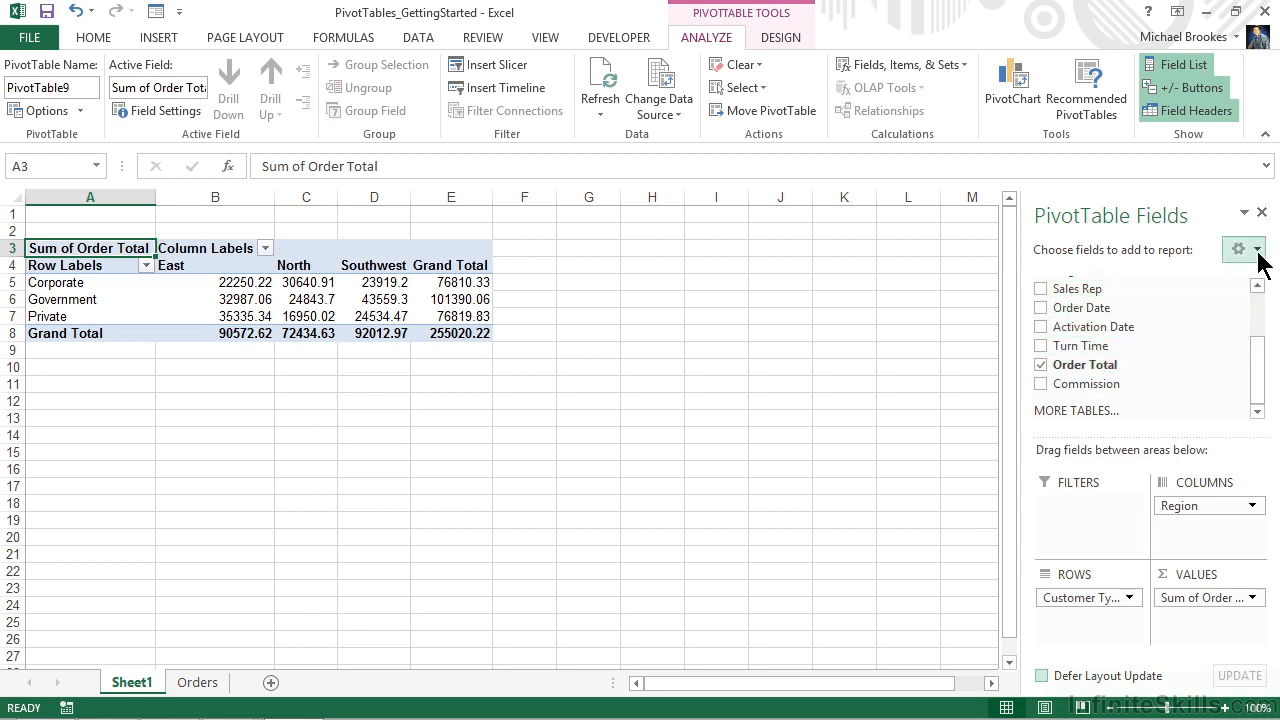
# Step: Switch the PivotTable Fields pane to 'Fields Section and Areas Section Side-By-Side'
pyautogui.click(1255, 249)
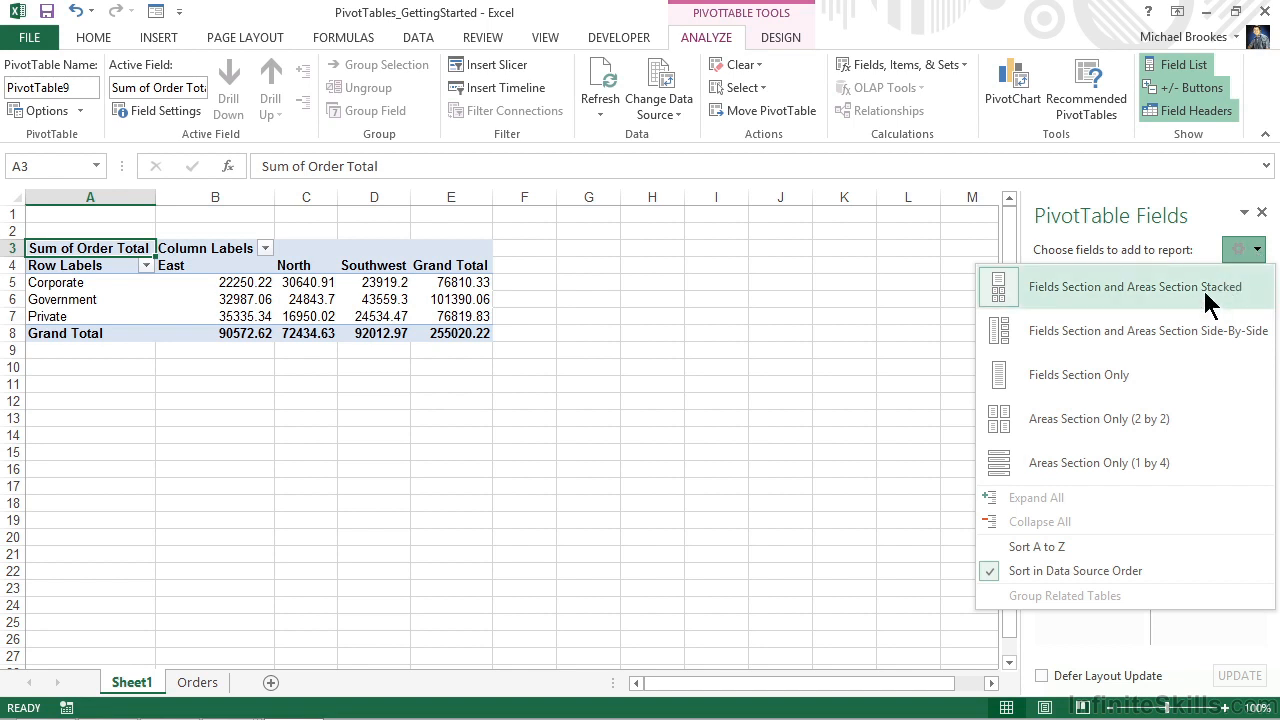
pyautogui.moveTo(1210, 331)
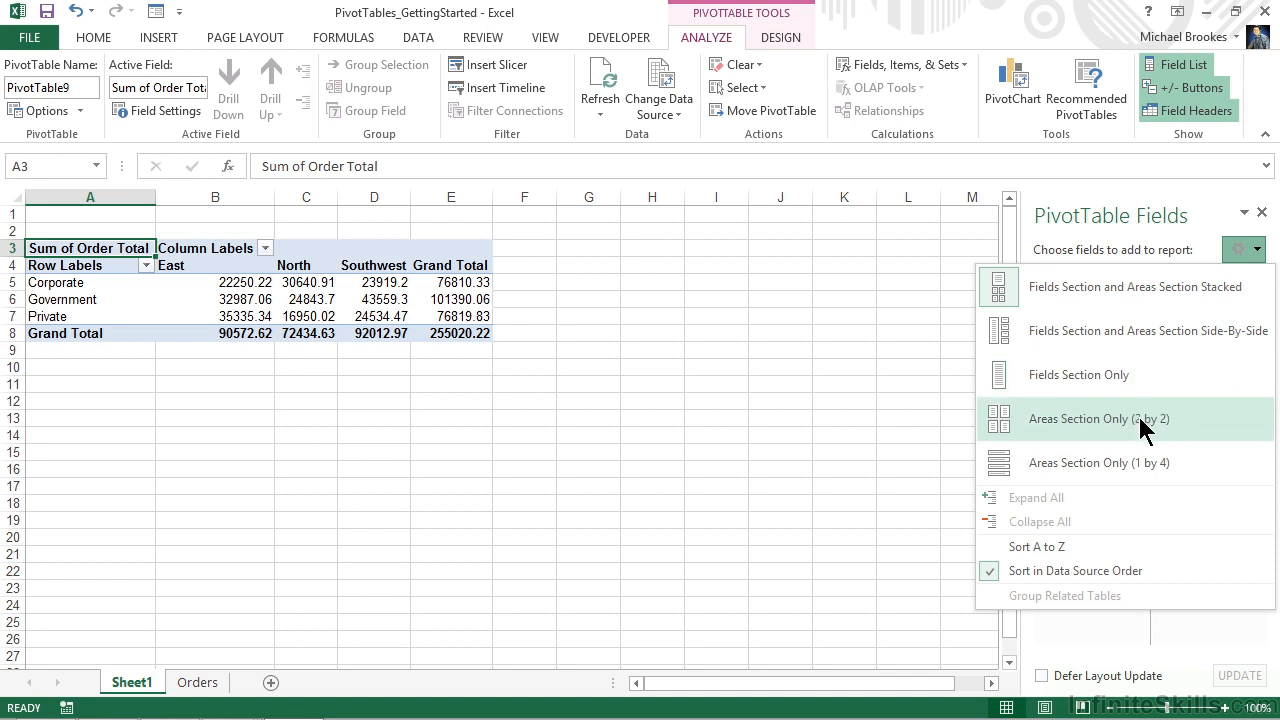
pyautogui.moveTo(1145, 462)
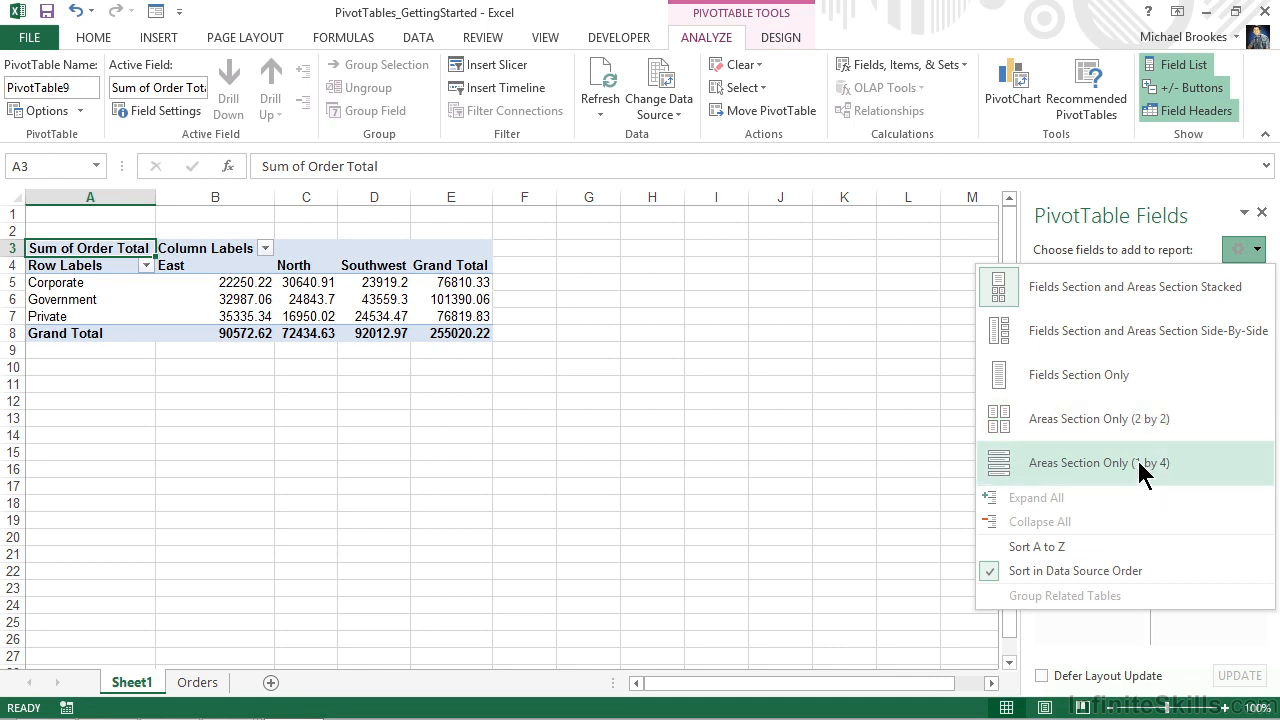
pyautogui.moveTo(1120, 331)
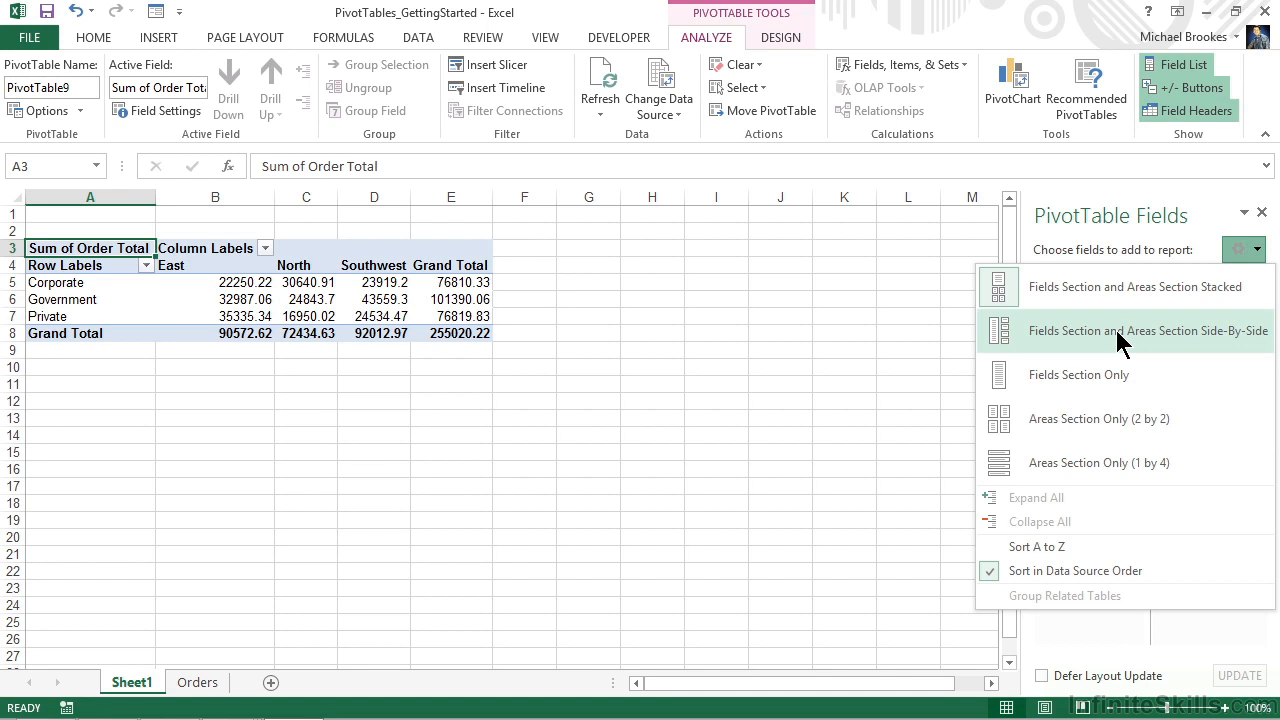
pyautogui.click(1147, 330)
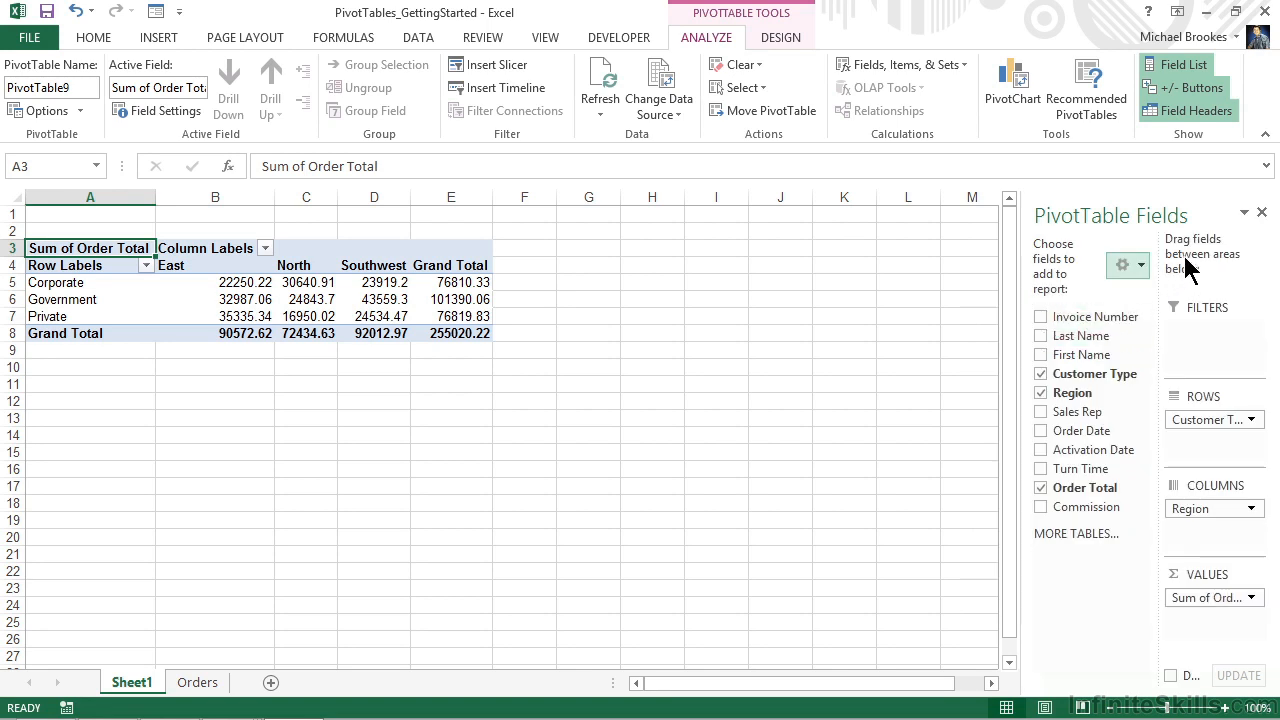
pyautogui.moveTo(1190, 272)
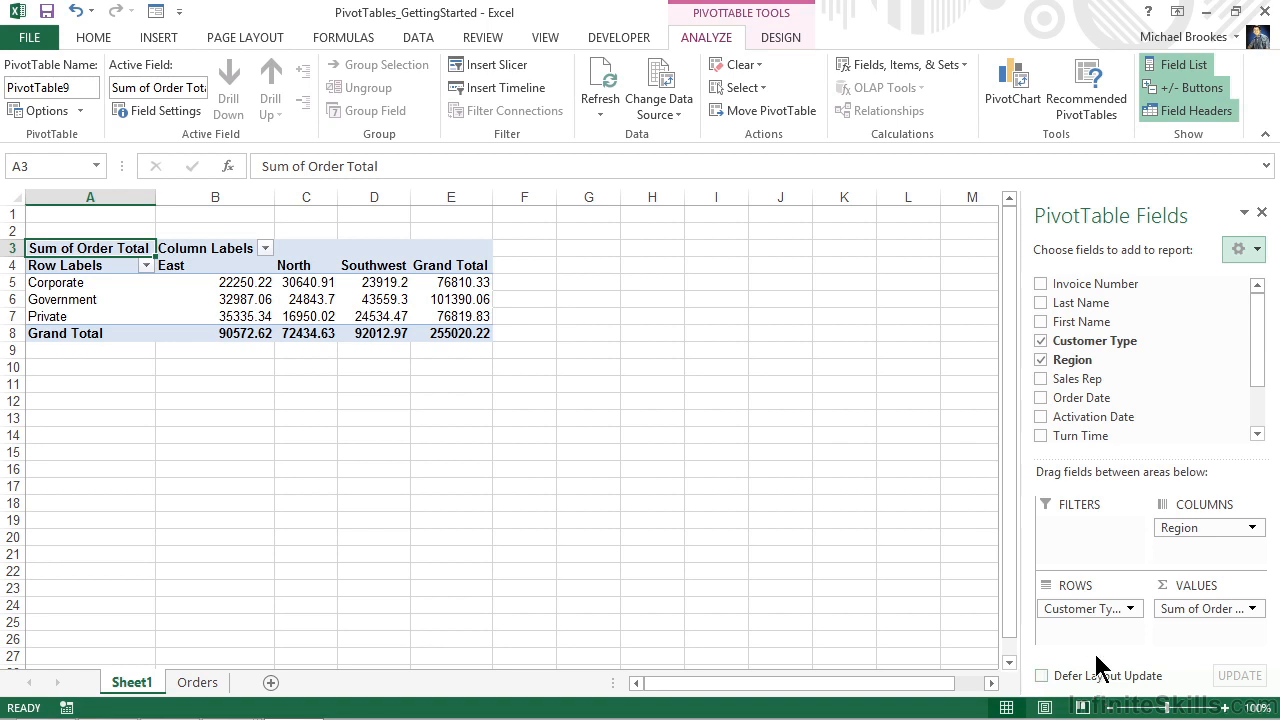
pyautogui.moveTo(1232, 684)
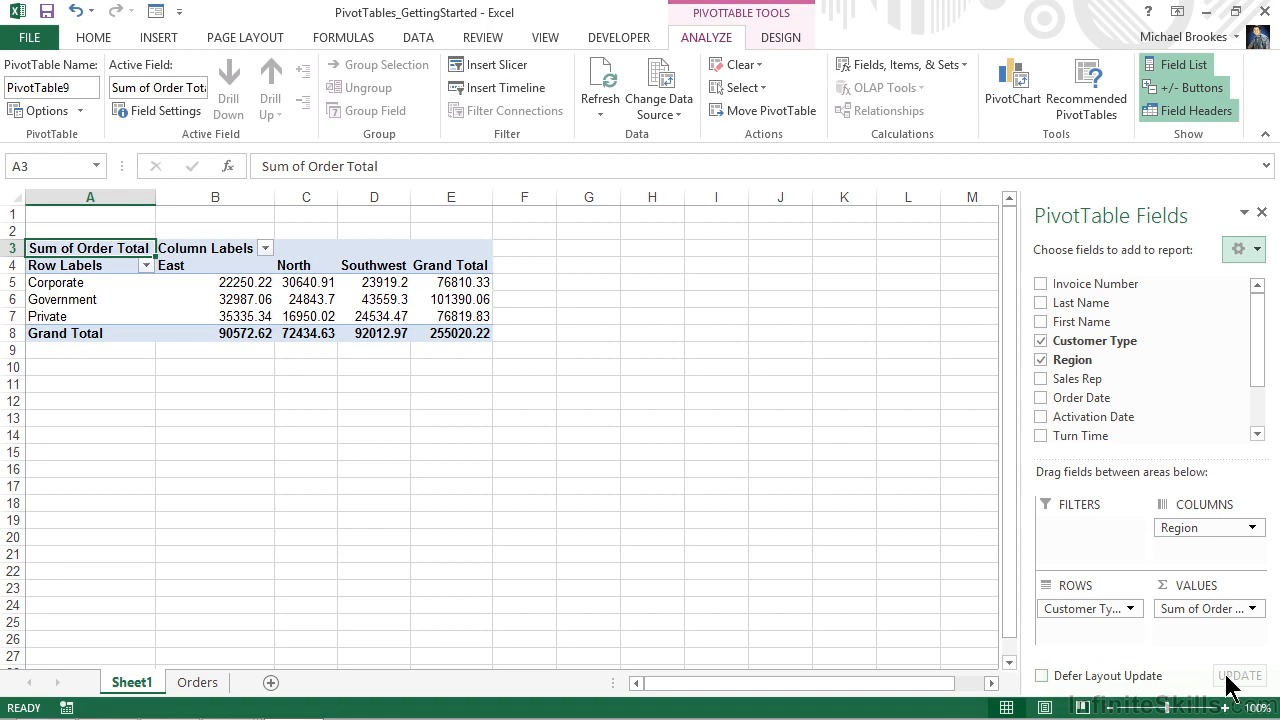